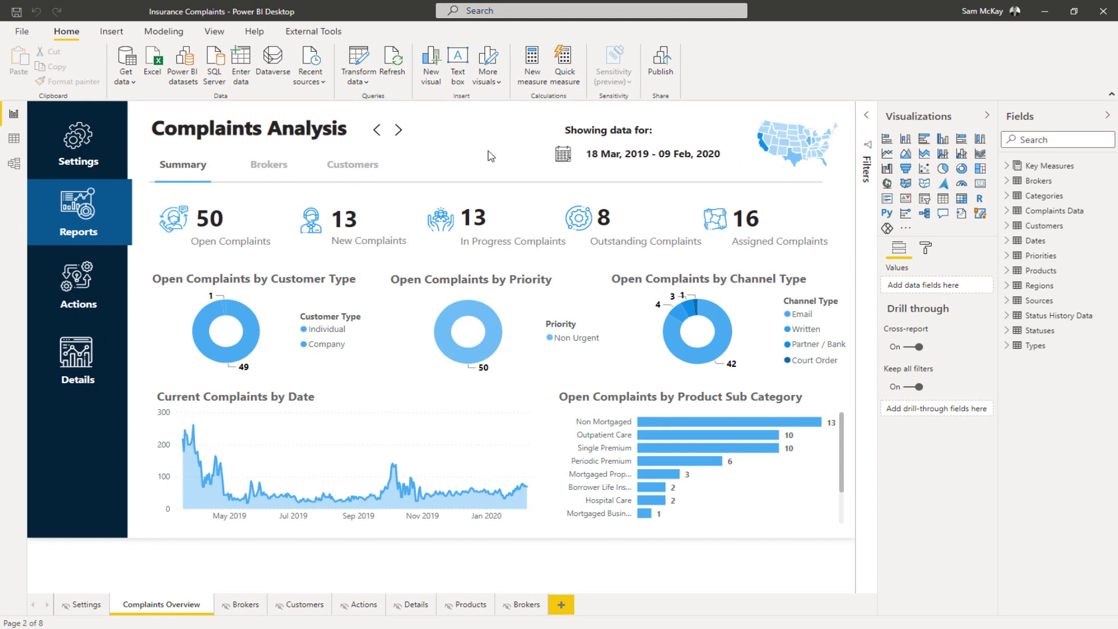
mouse_move(490, 198)
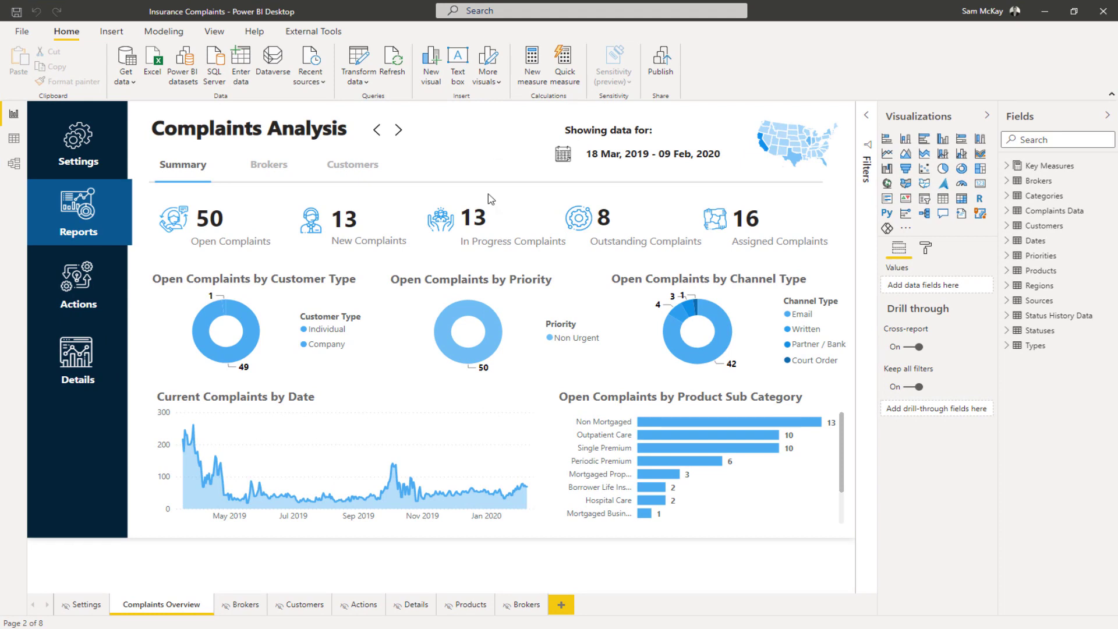
mouse_move(246, 604)
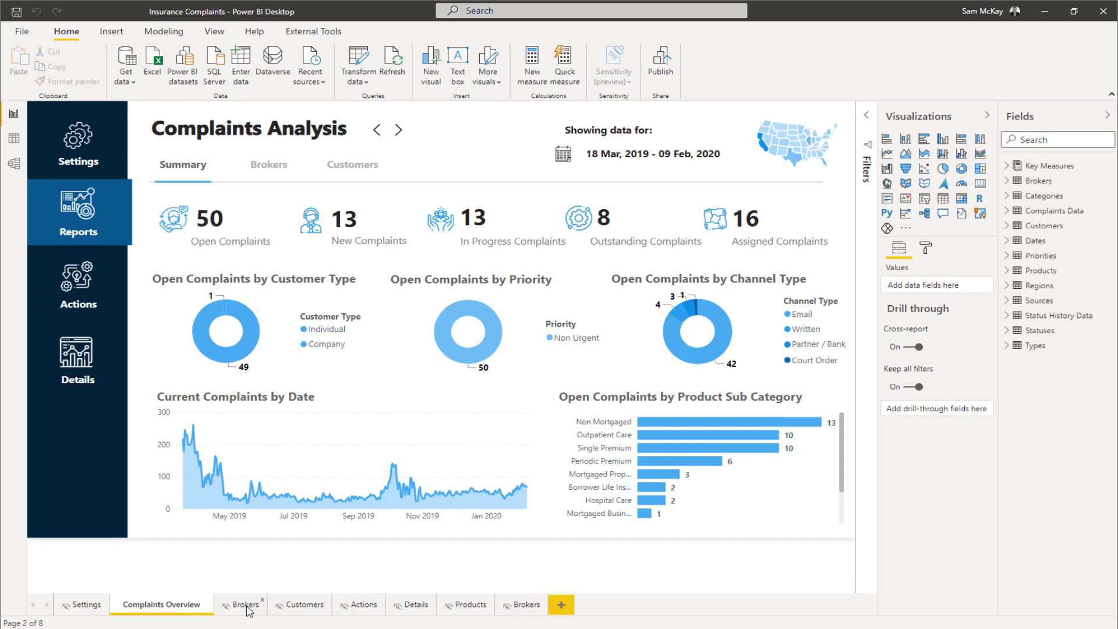
Bring up the context menu on the hidden Brokers page tab
right_click(245, 604)
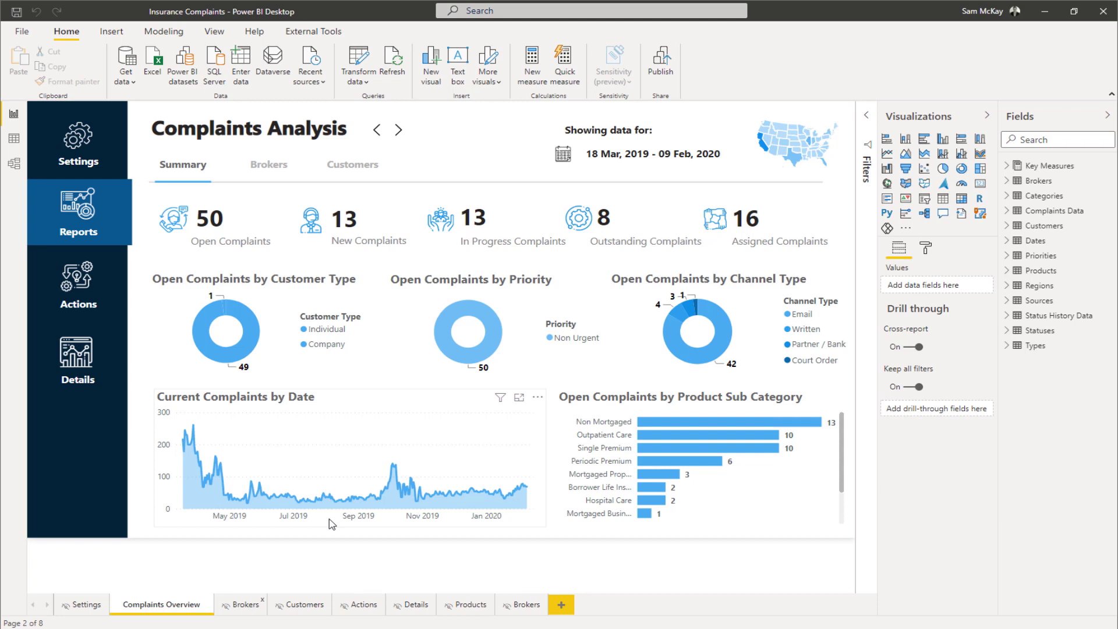
mouse_move(251, 533)
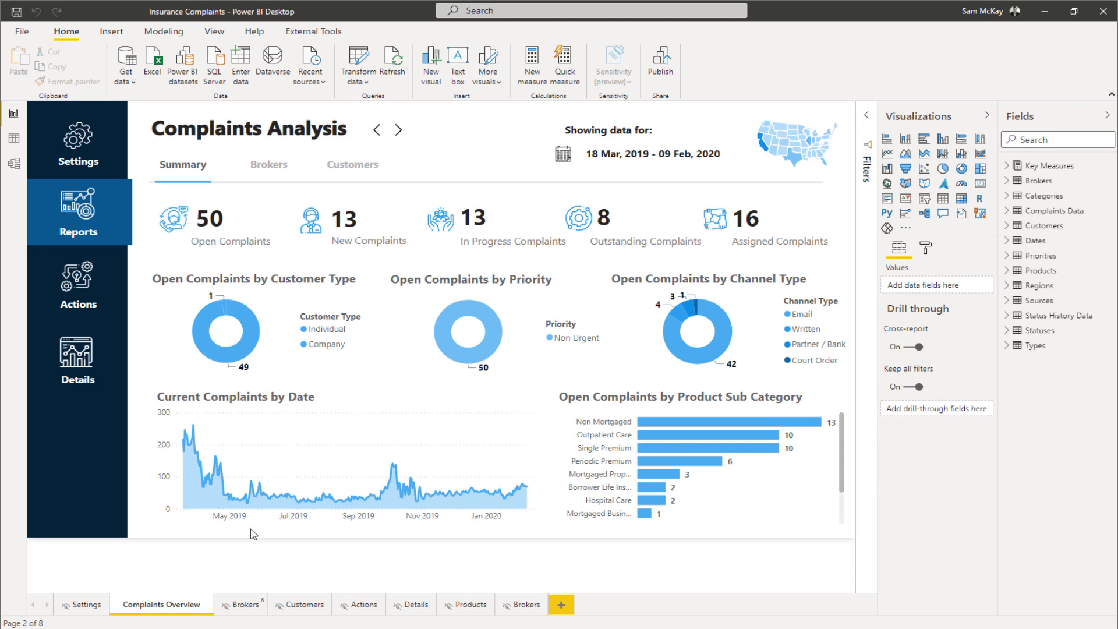
mouse_move(524, 149)
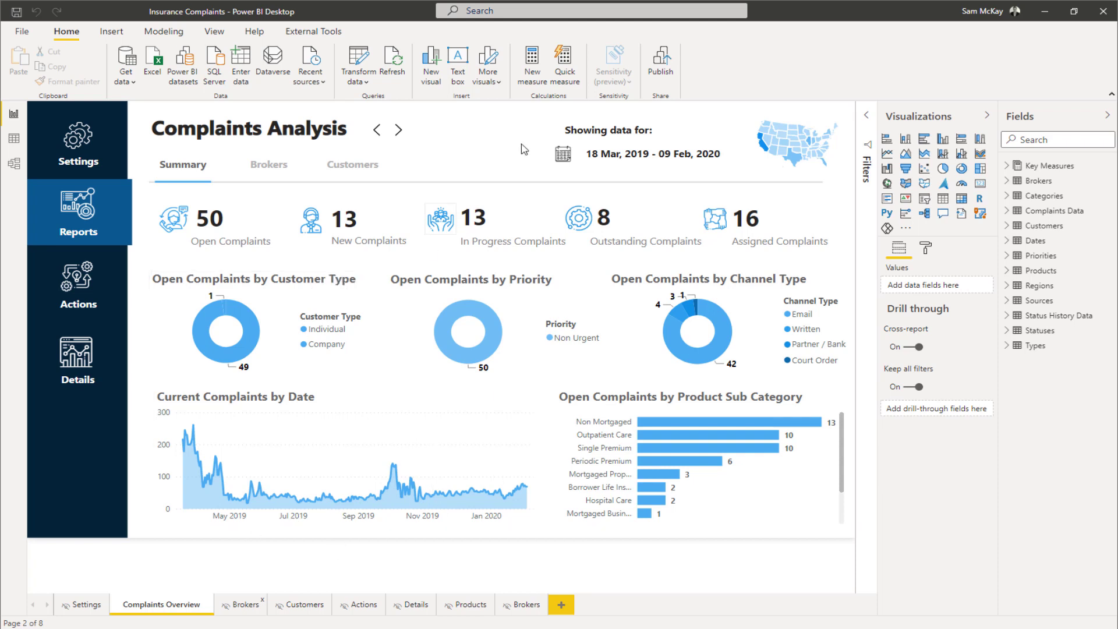
mouse_move(497, 142)
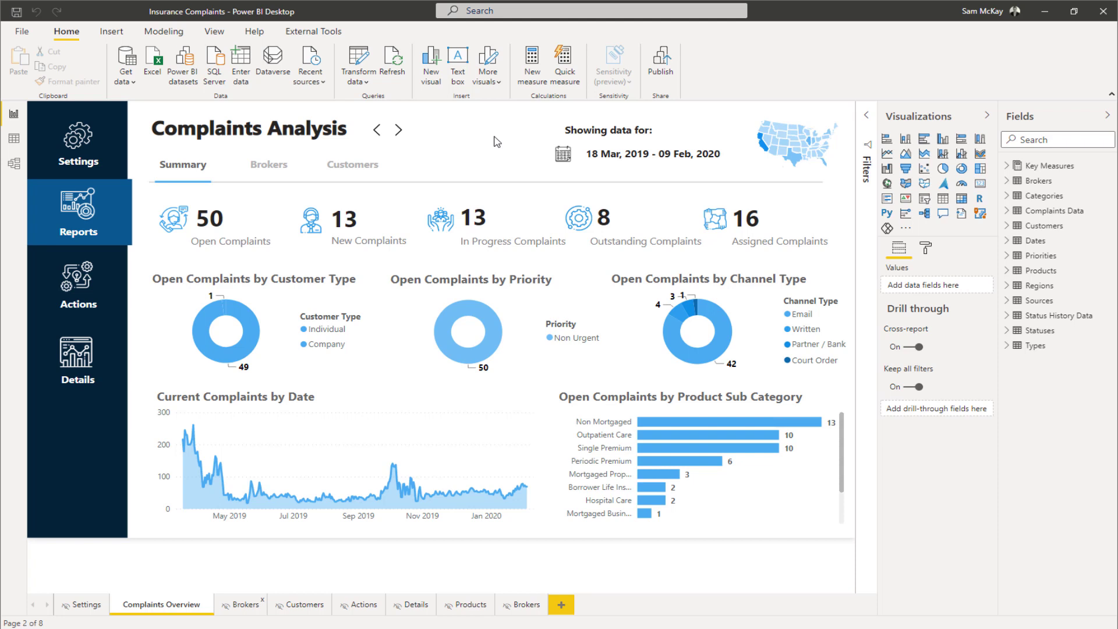
mouse_move(496, 137)
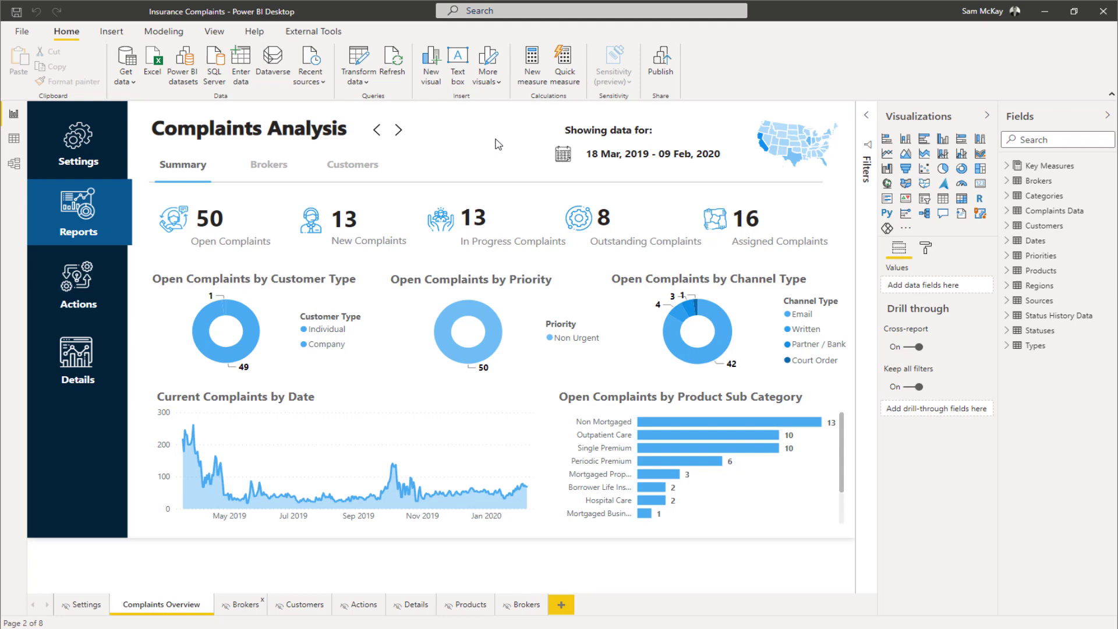
mouse_move(274, 191)
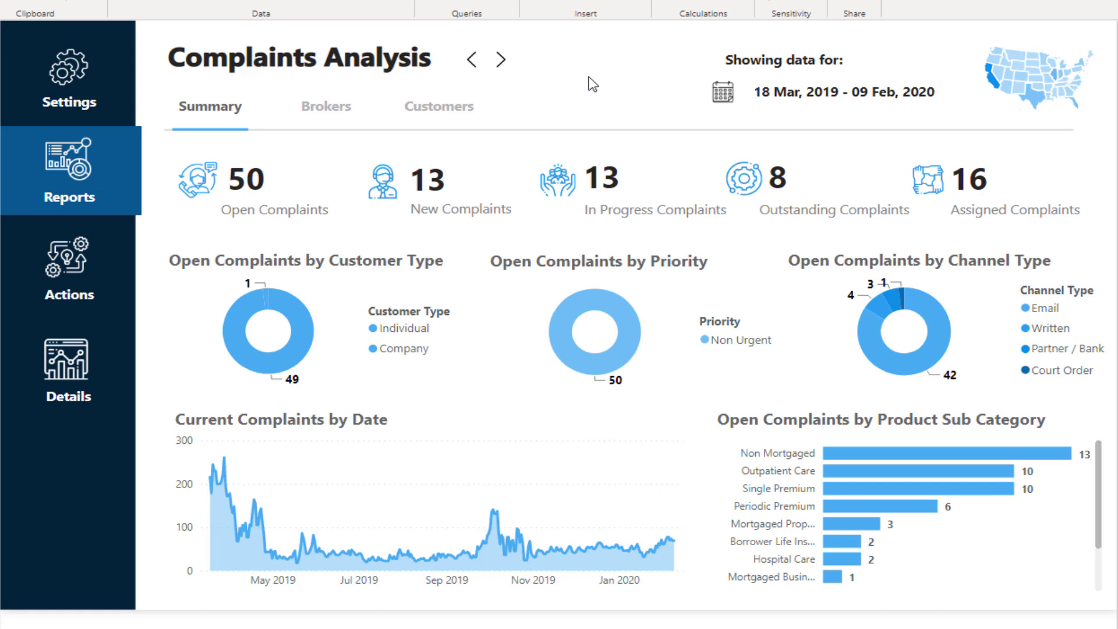
mouse_move(615, 251)
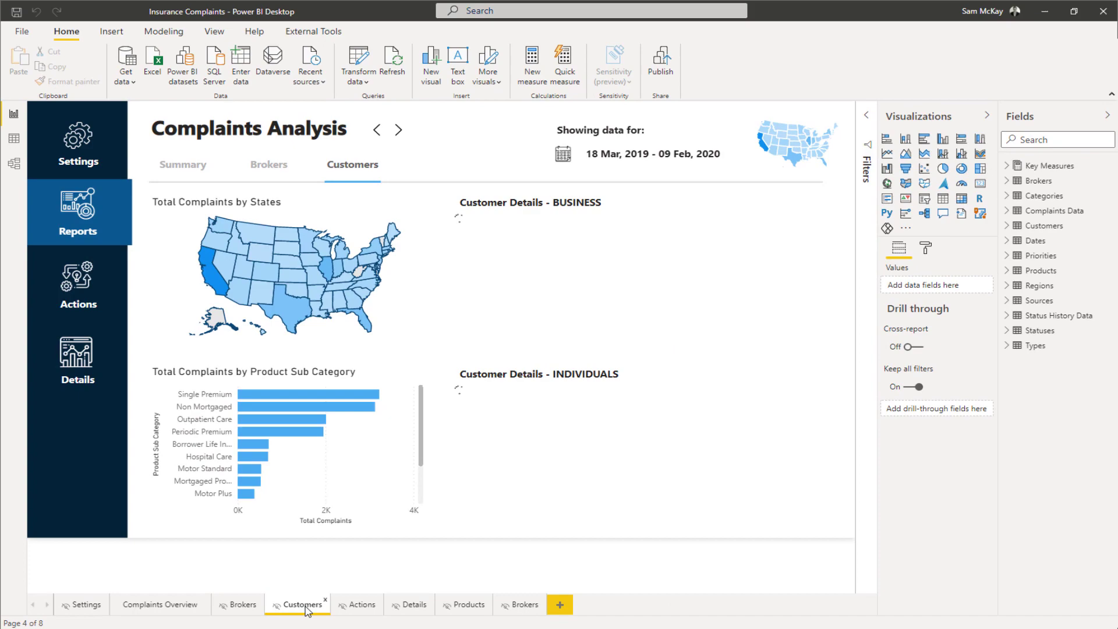
Go to Complaints Overview, jump to the Customers page via its button, then return to Summary
right_click(299, 604)
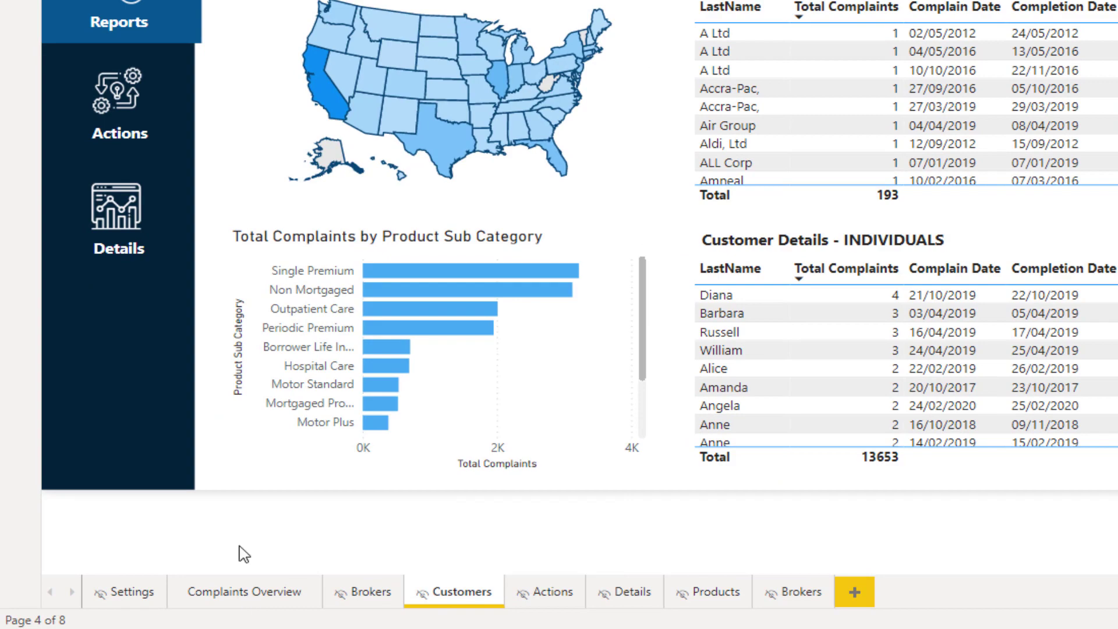
left_click(244, 591)
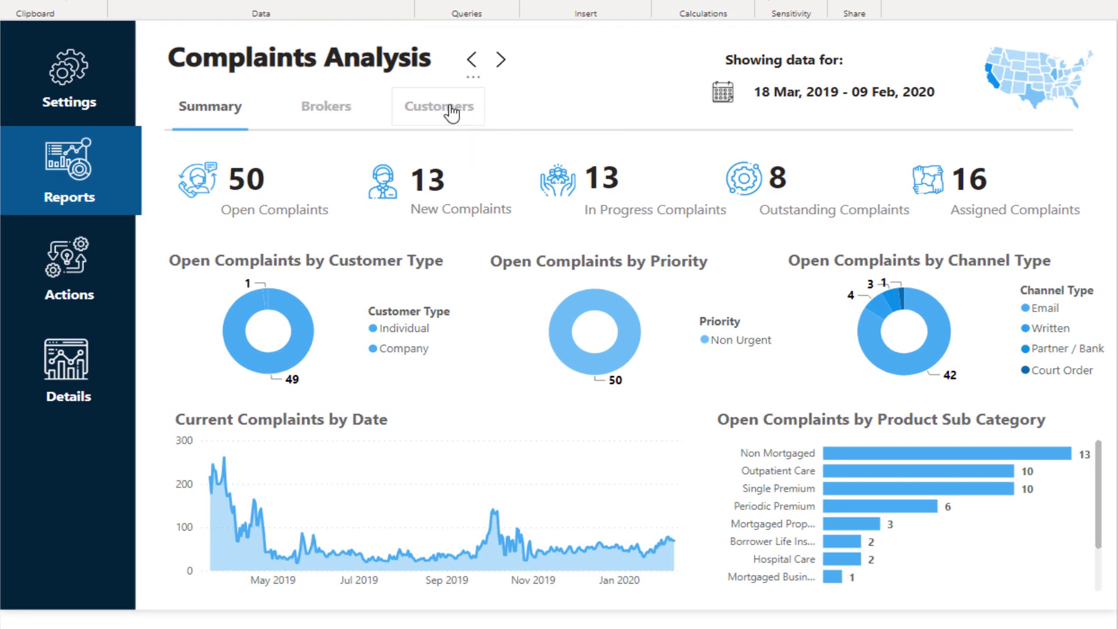
left_click(439, 107)
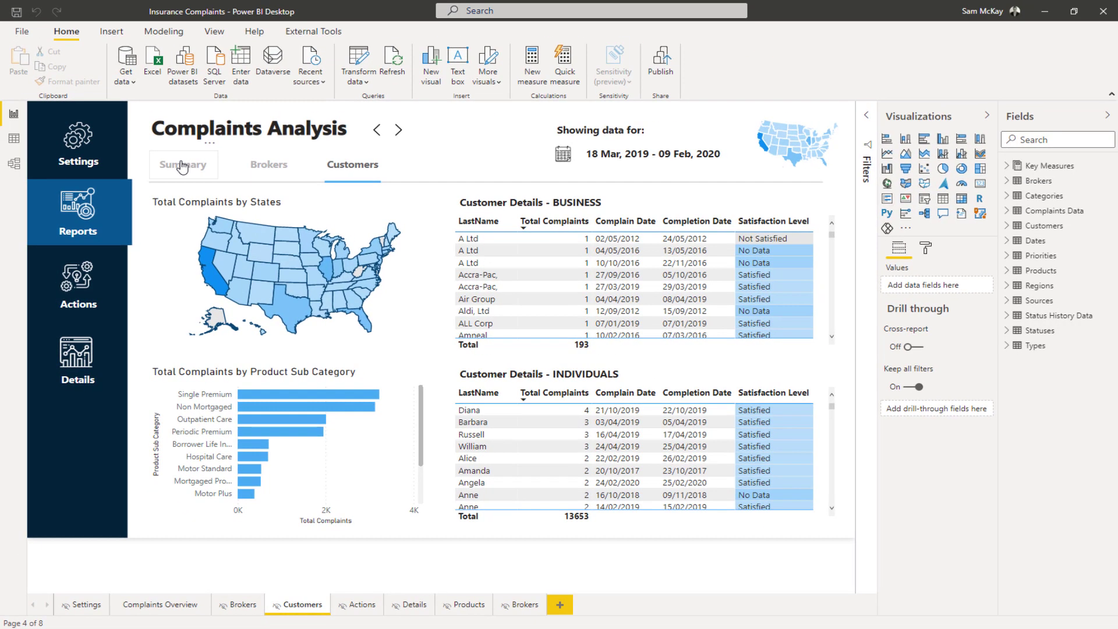
left_click(160, 603)
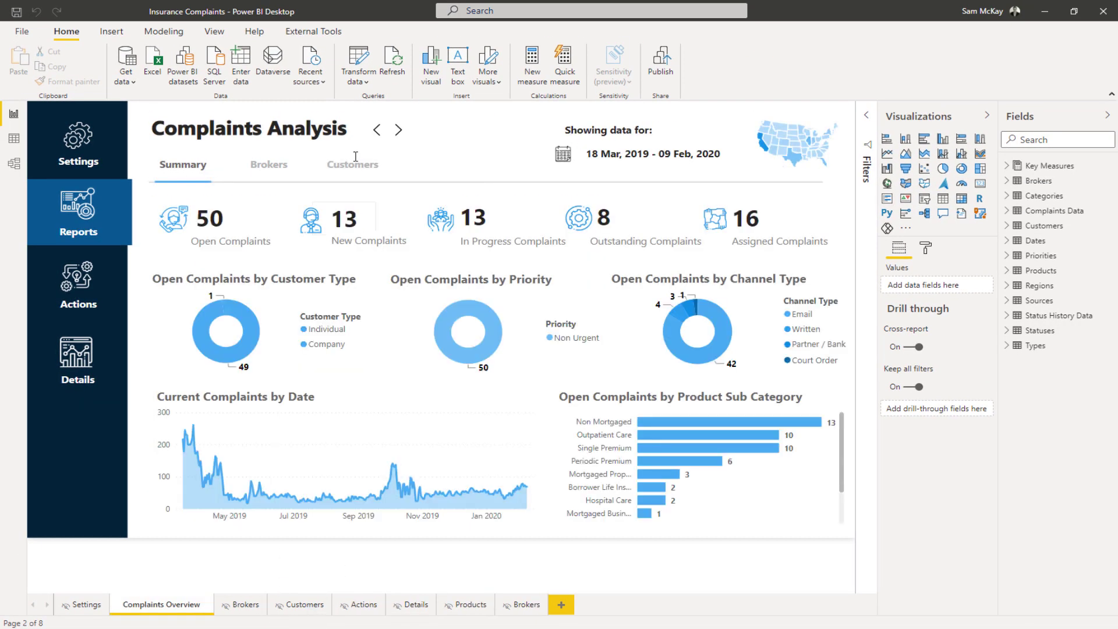
mouse_move(352, 165)
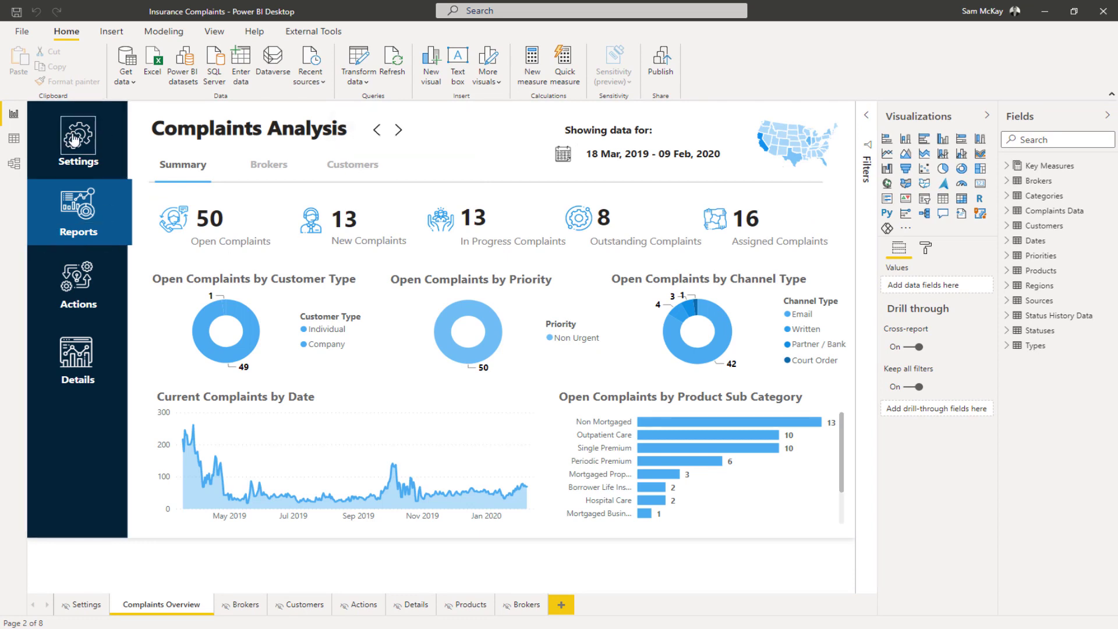
On the Complaint Report Settings page, move the date slicer start to 10/08/2019
left_click(87, 605)
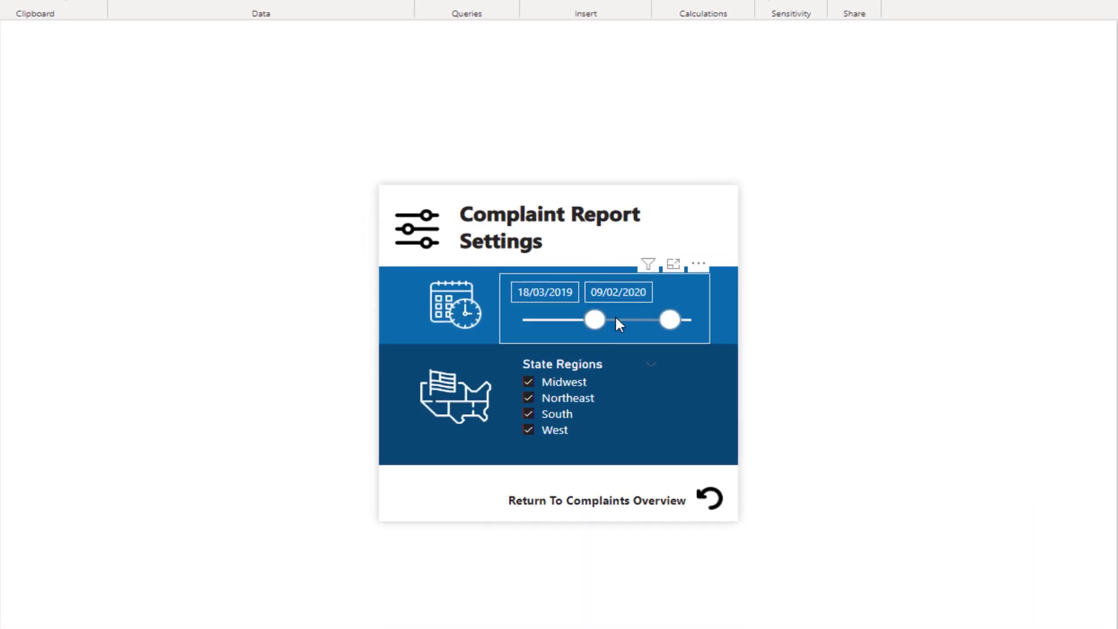
left_click_drag(595, 320, 628, 320)
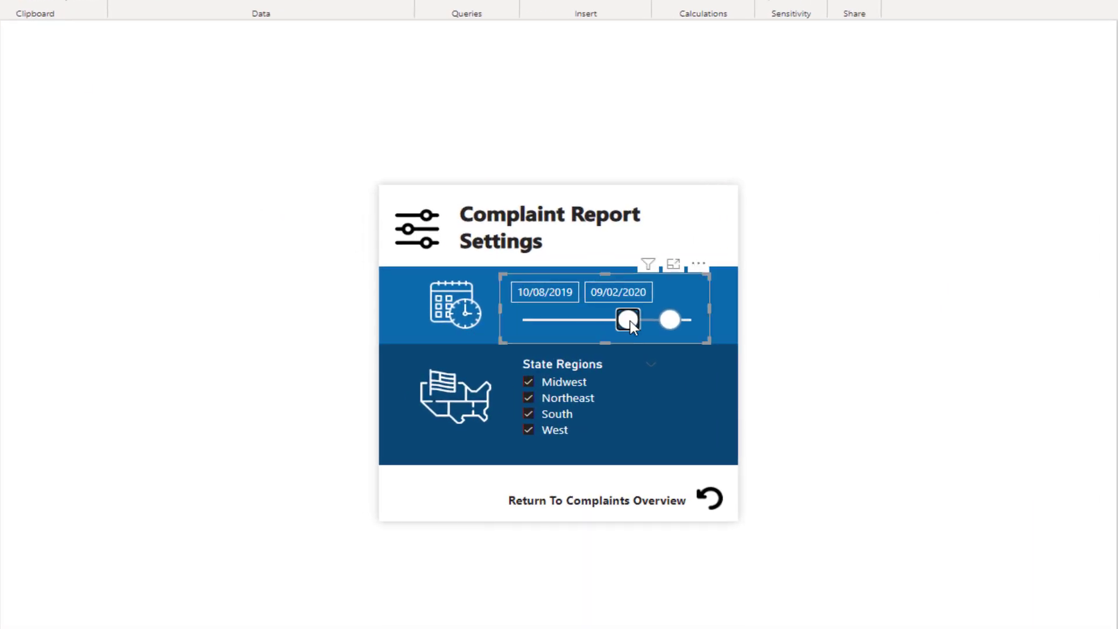
left_click_drag(627, 320, 627, 320)
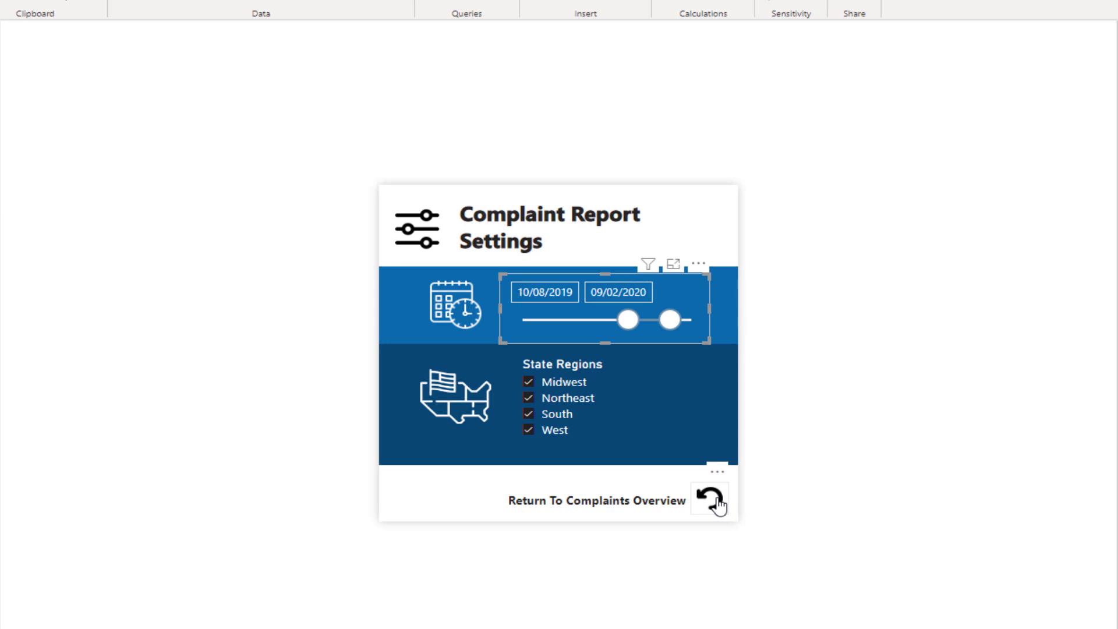
Return to the Complaints Overview page and advance to the next report page
left_click(709, 499)
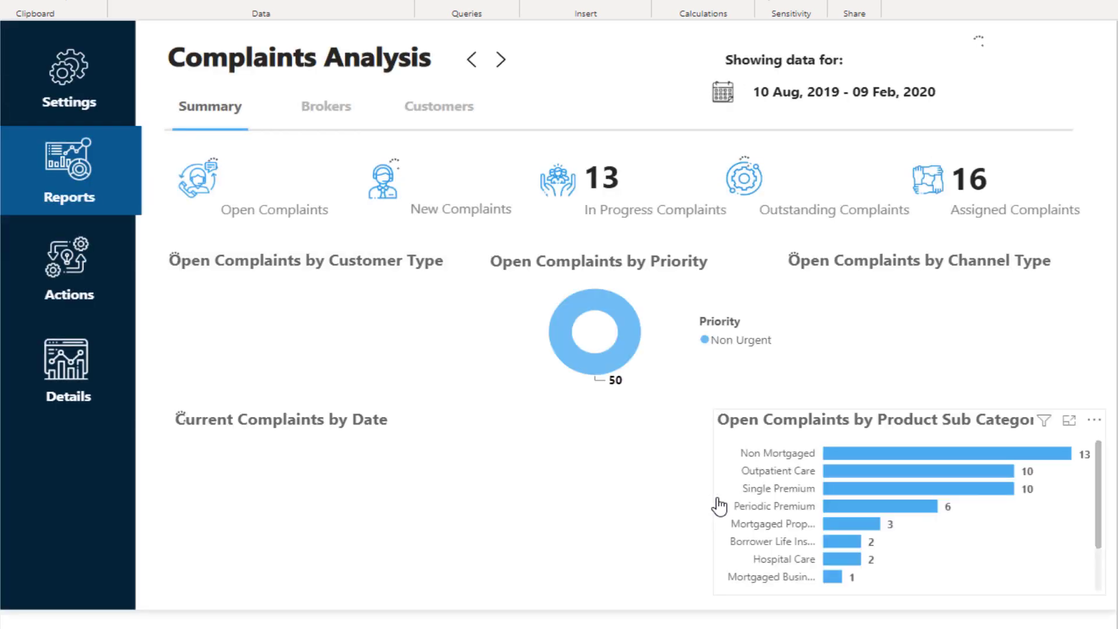
left_click(500, 60)
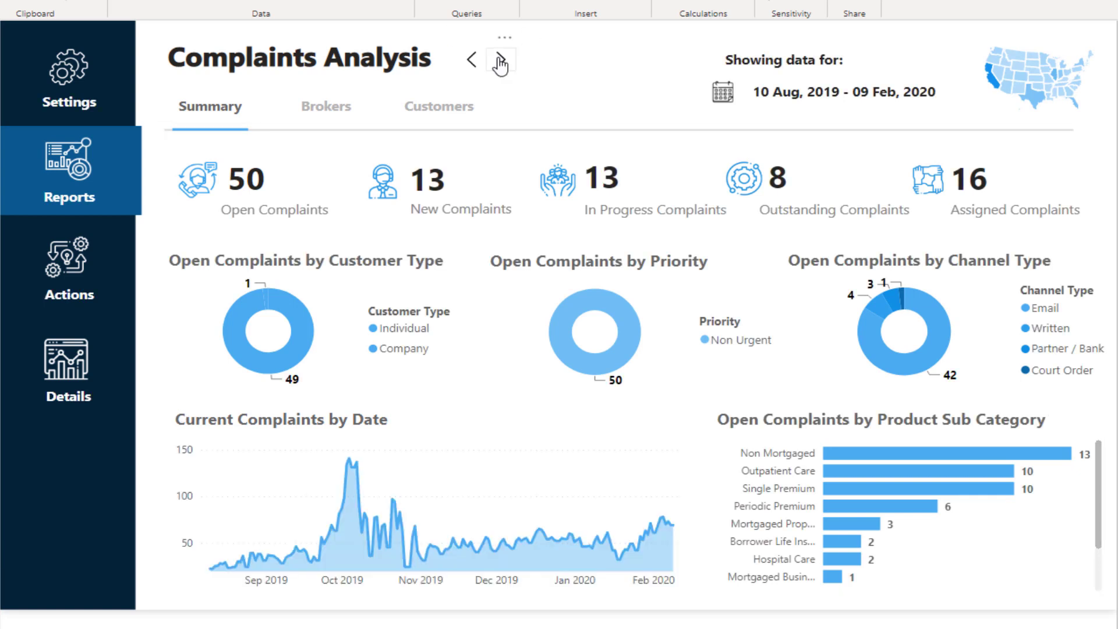
mouse_move(500, 60)
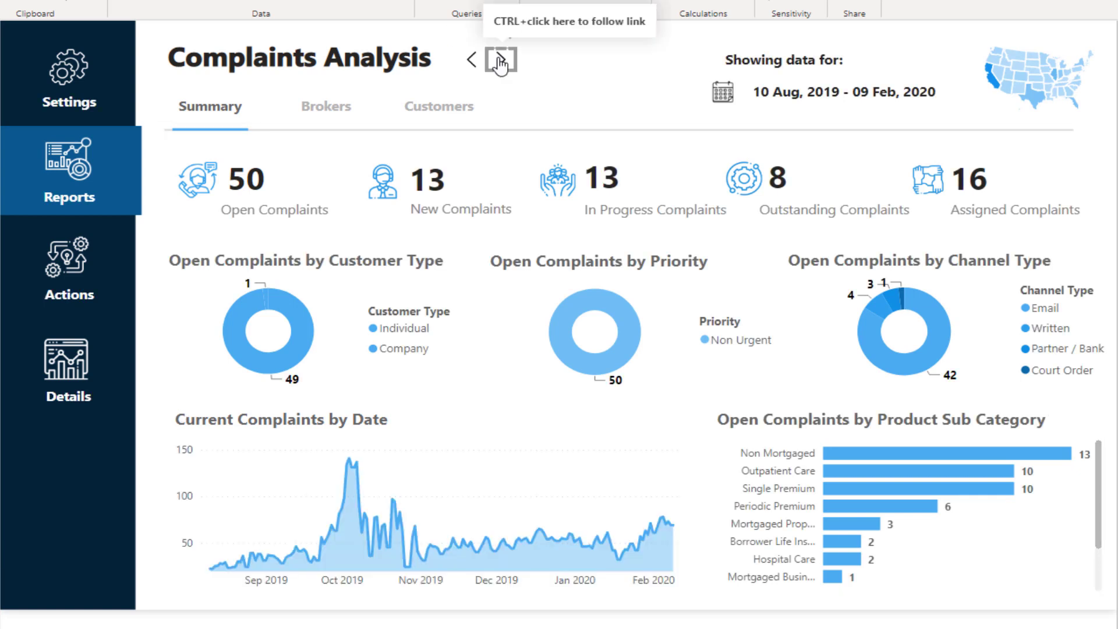
left_click(325, 106)
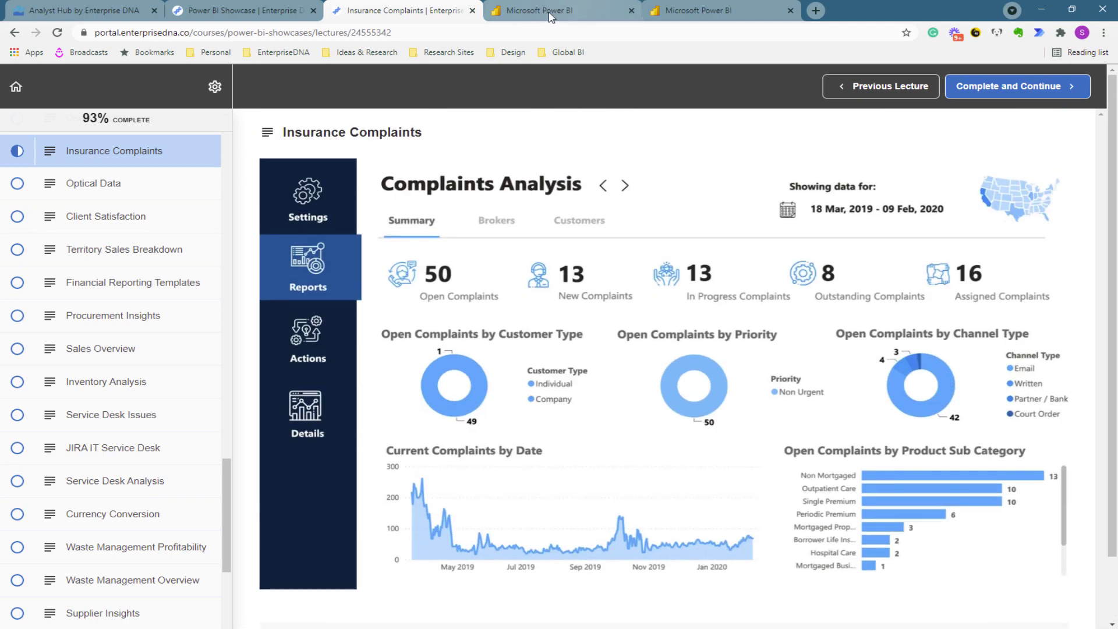
In the published report, view the Brokers, Complaint Action Plans and Complaints Details pages
left_click(561, 10)
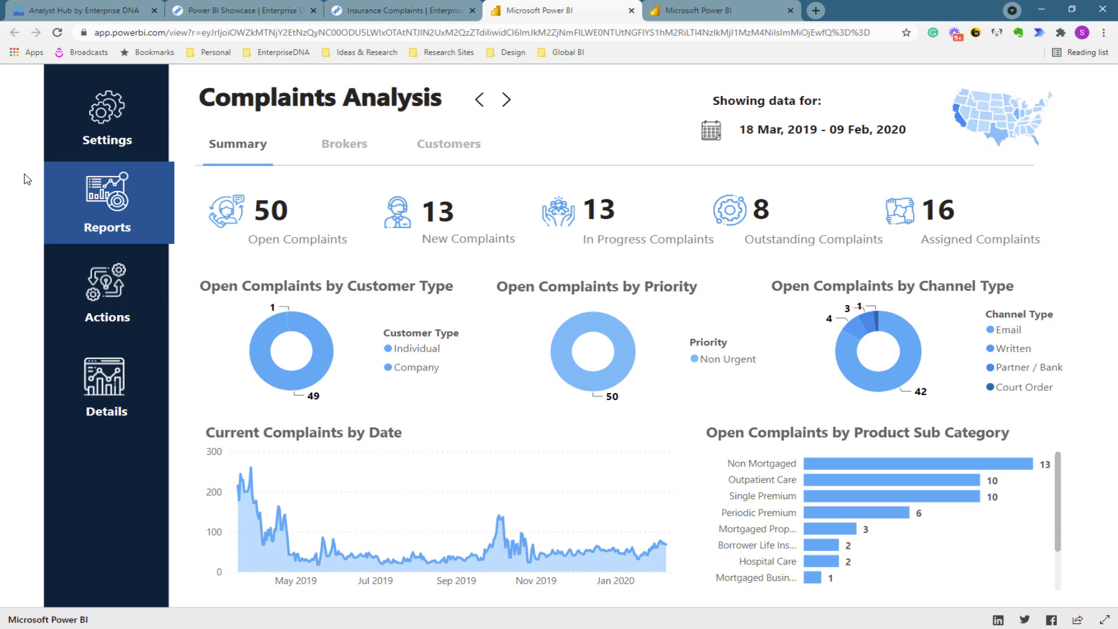
mouse_move(1040, 596)
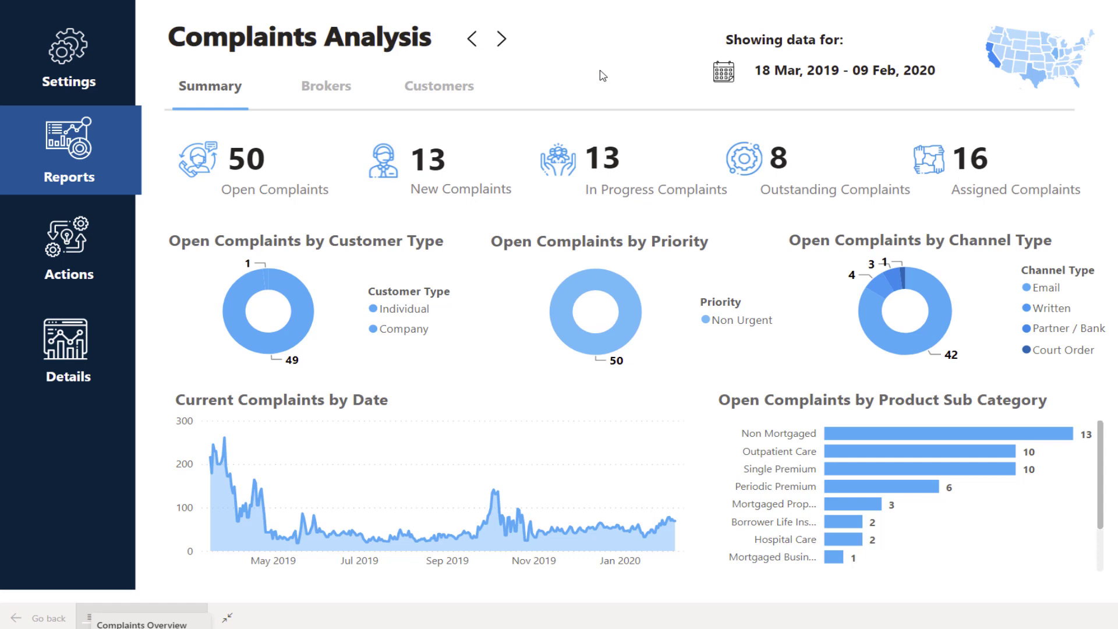
mouse_move(616, 42)
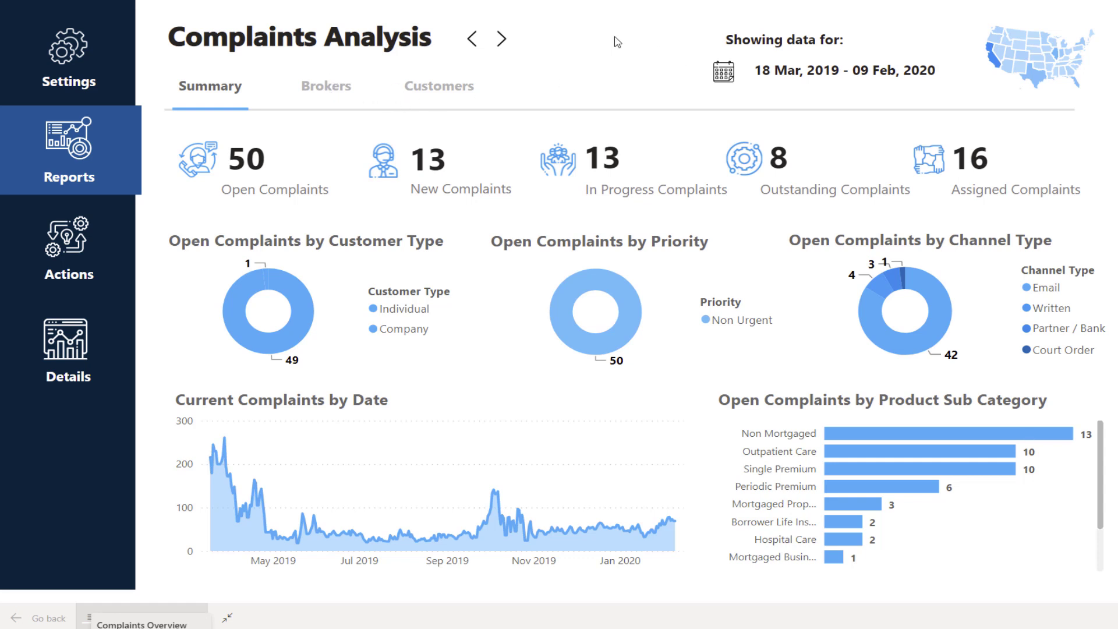
mouse_move(588, 41)
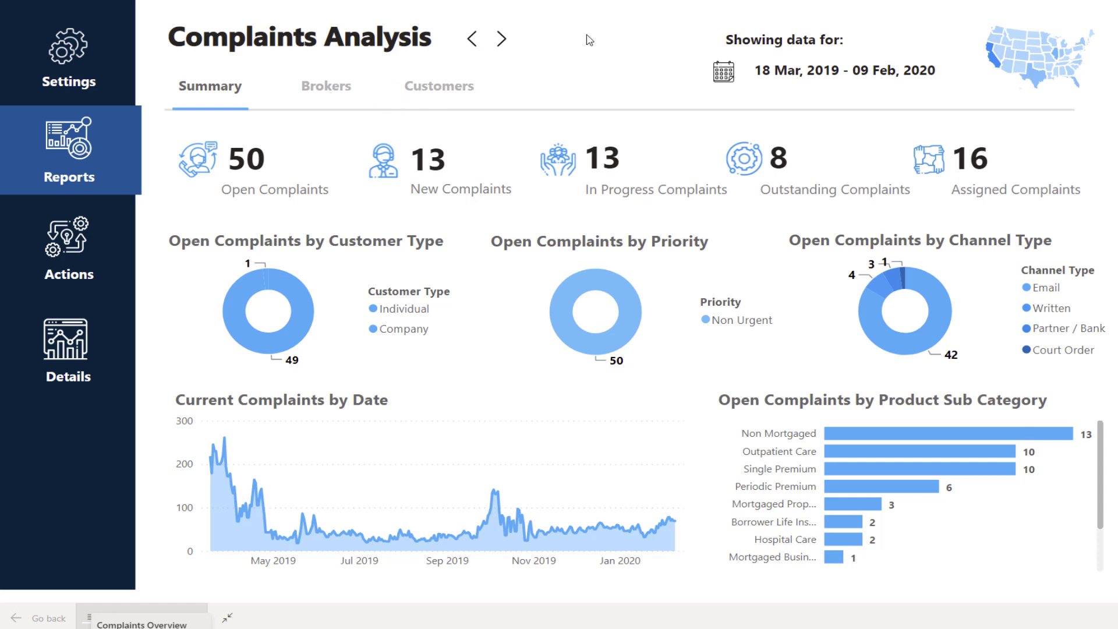
mouse_move(567, 57)
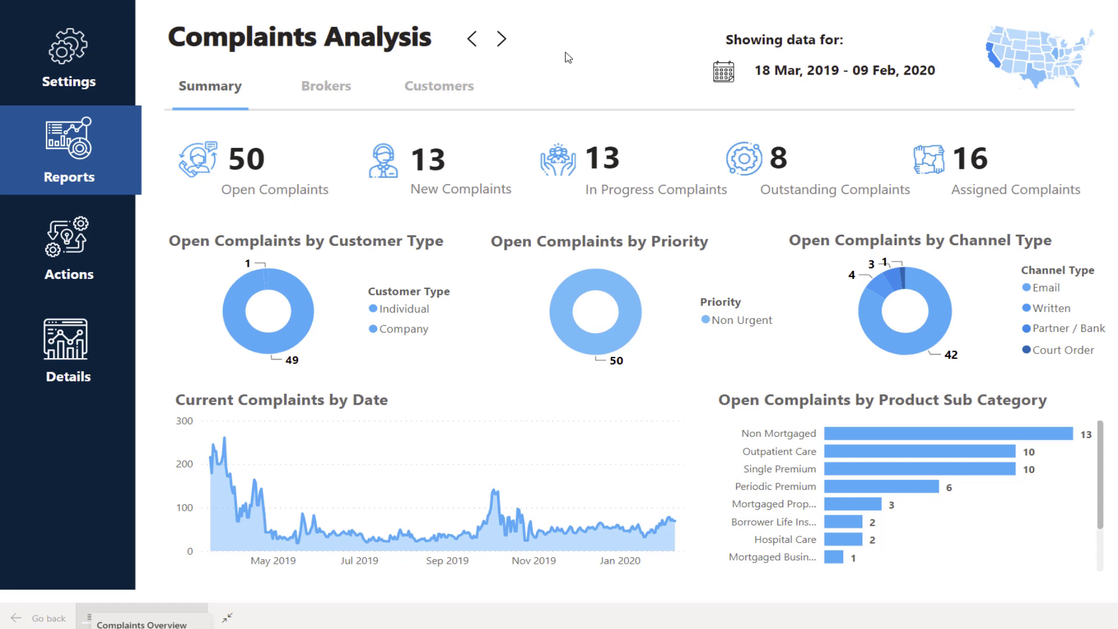
mouse_move(329, 92)
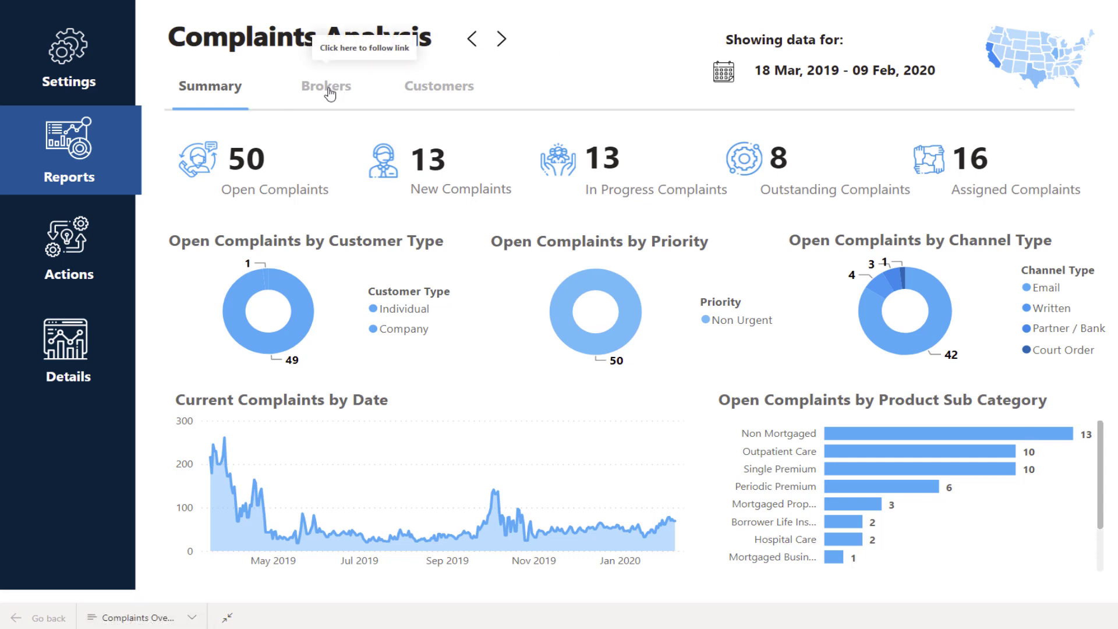
left_click(325, 85)
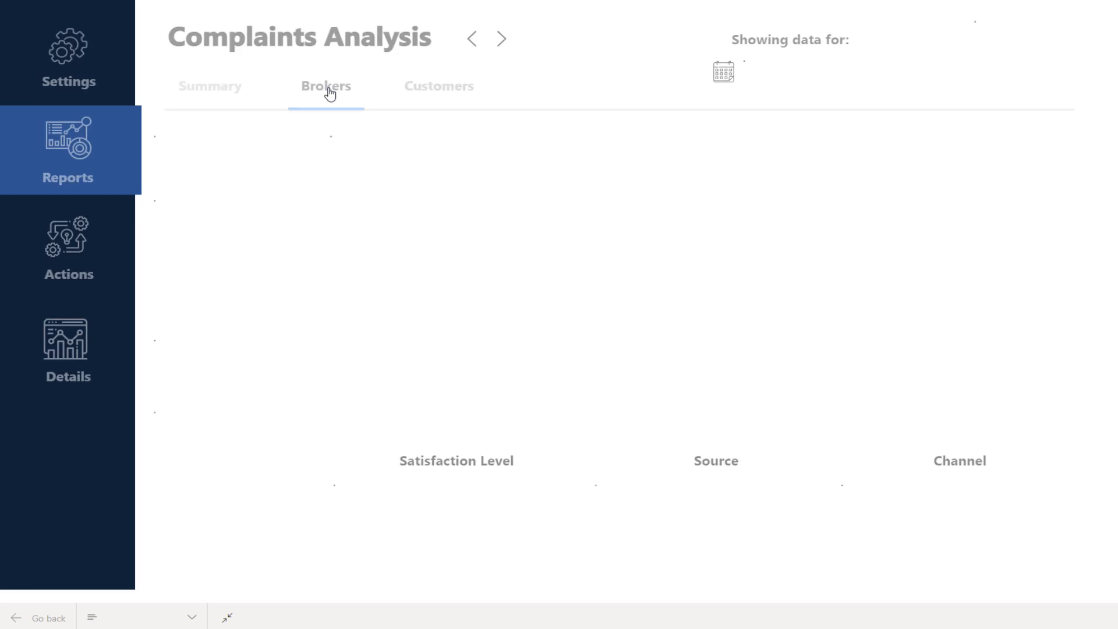
left_click(325, 86)
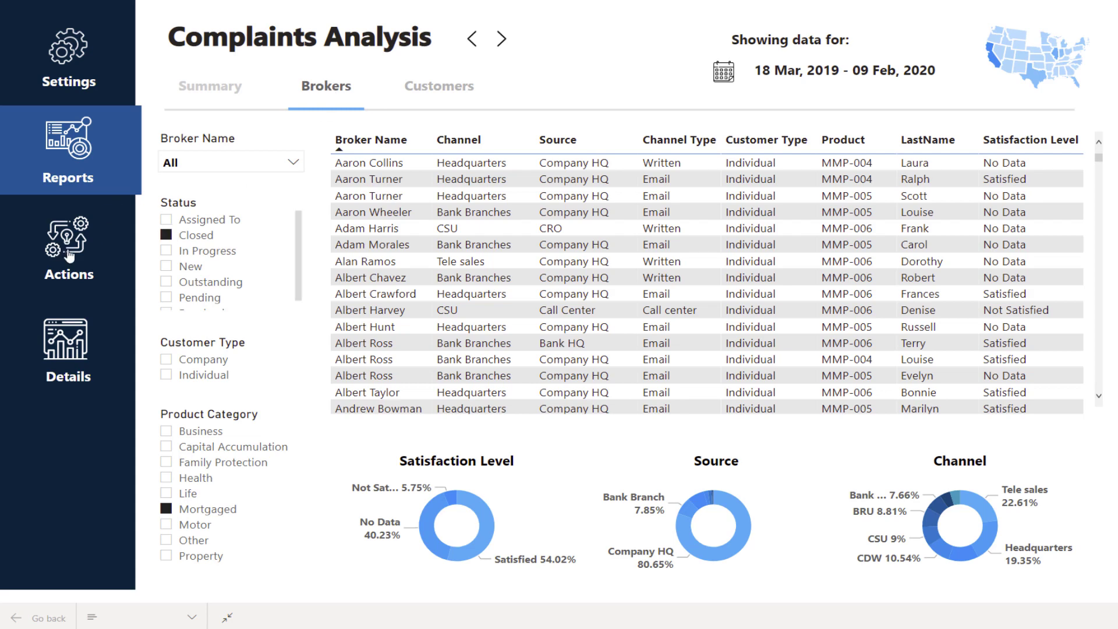
left_click(67, 250)
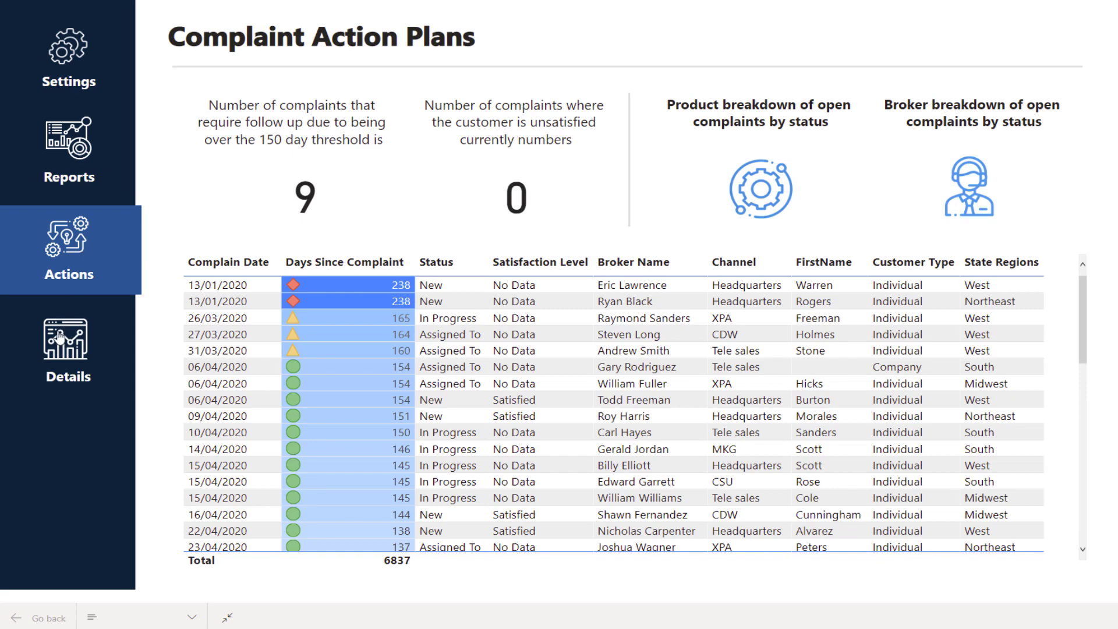
left_click(67, 349)
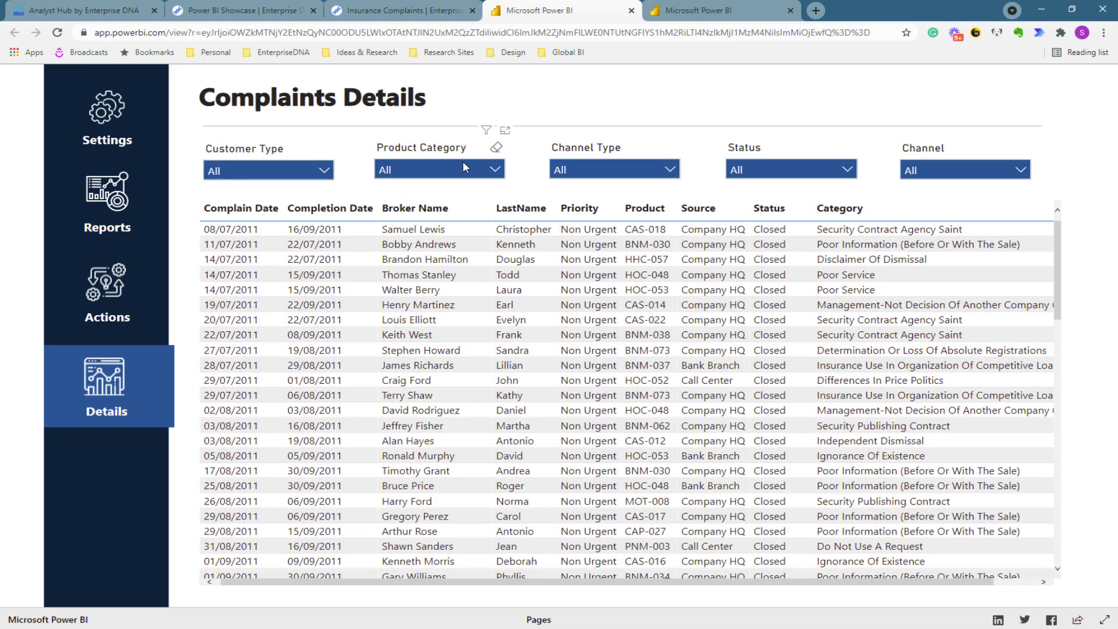
mouse_move(513, 106)
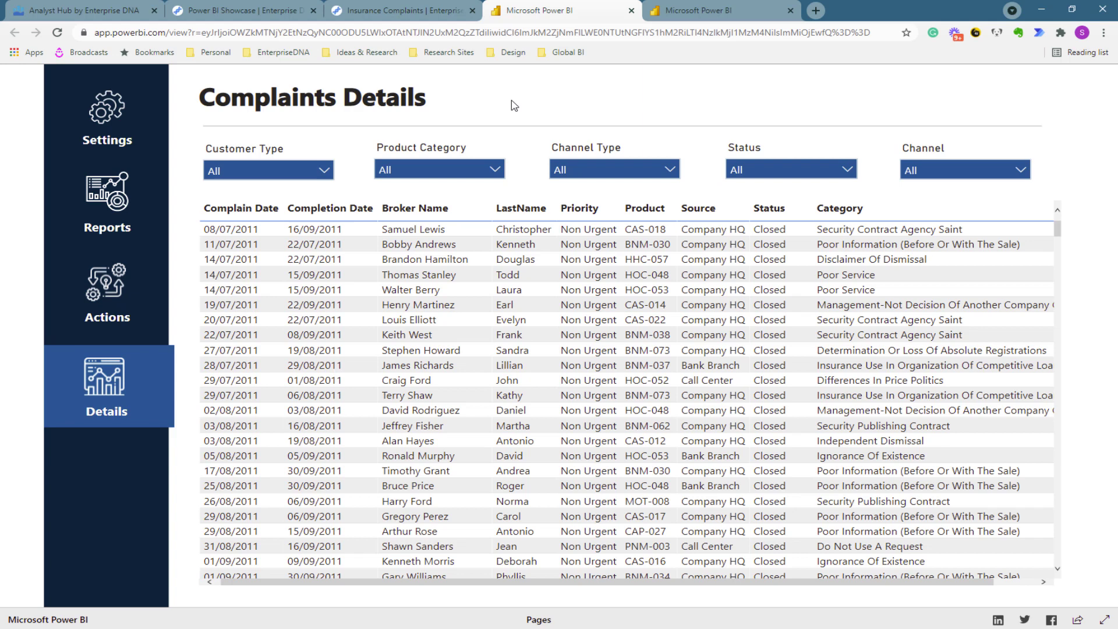
mouse_move(530, 95)
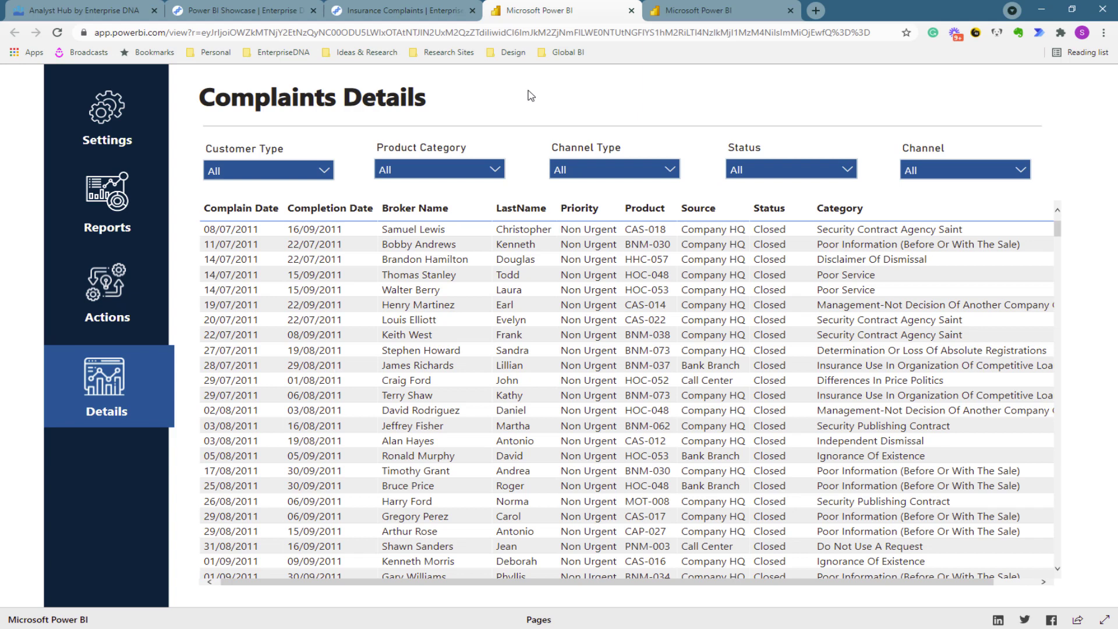
Switch to the browser tab with the JMAP Enterprise DNA Logistics report
left_click(721, 10)
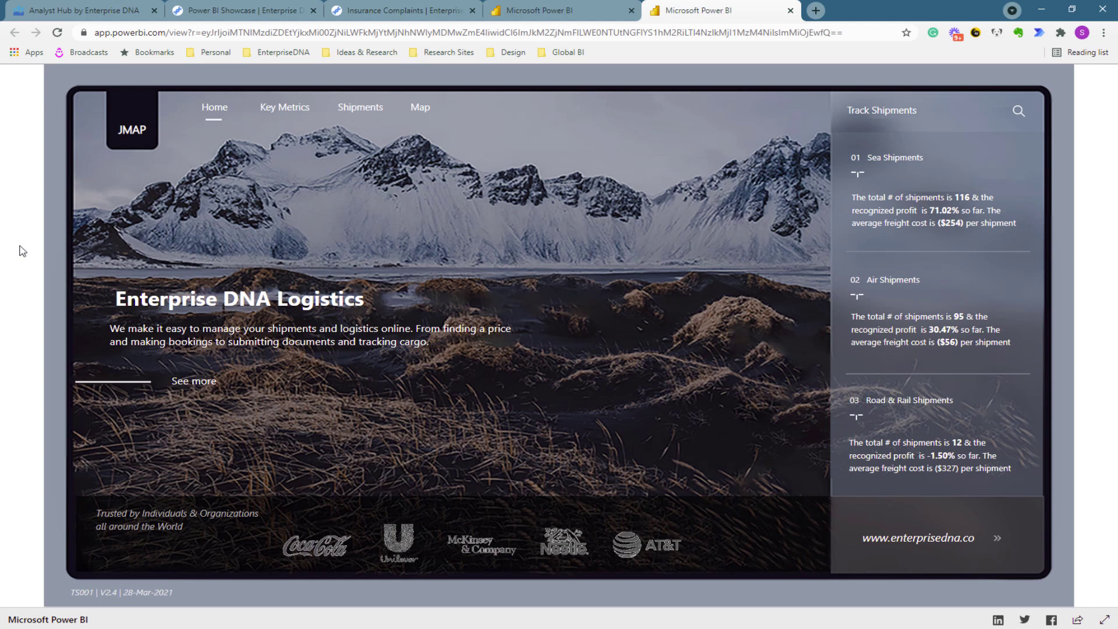
mouse_move(519, 611)
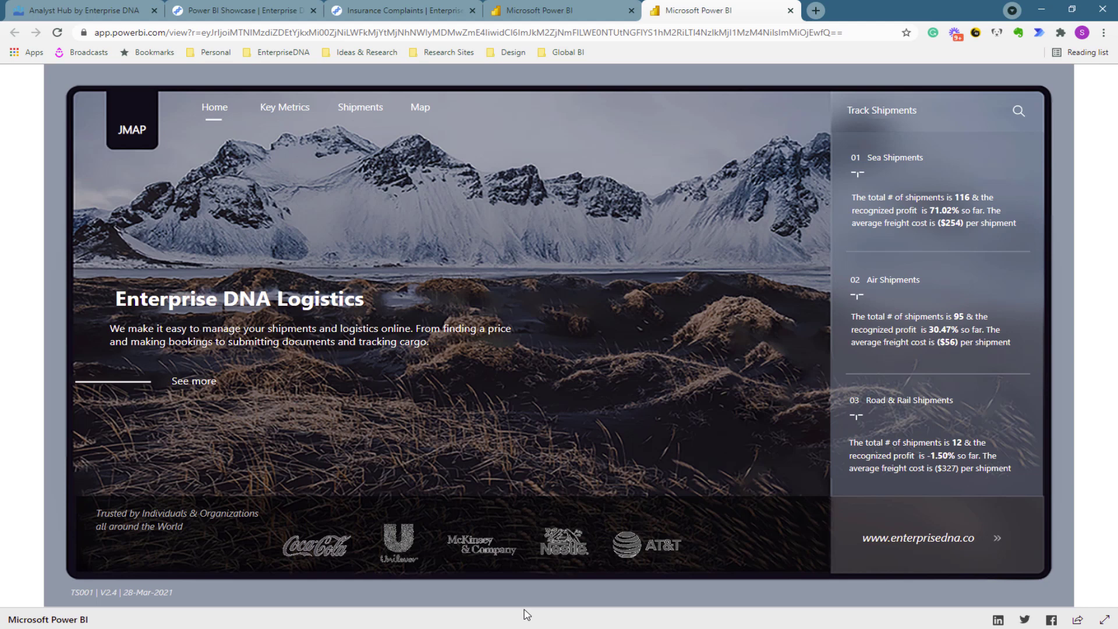
mouse_move(339, 251)
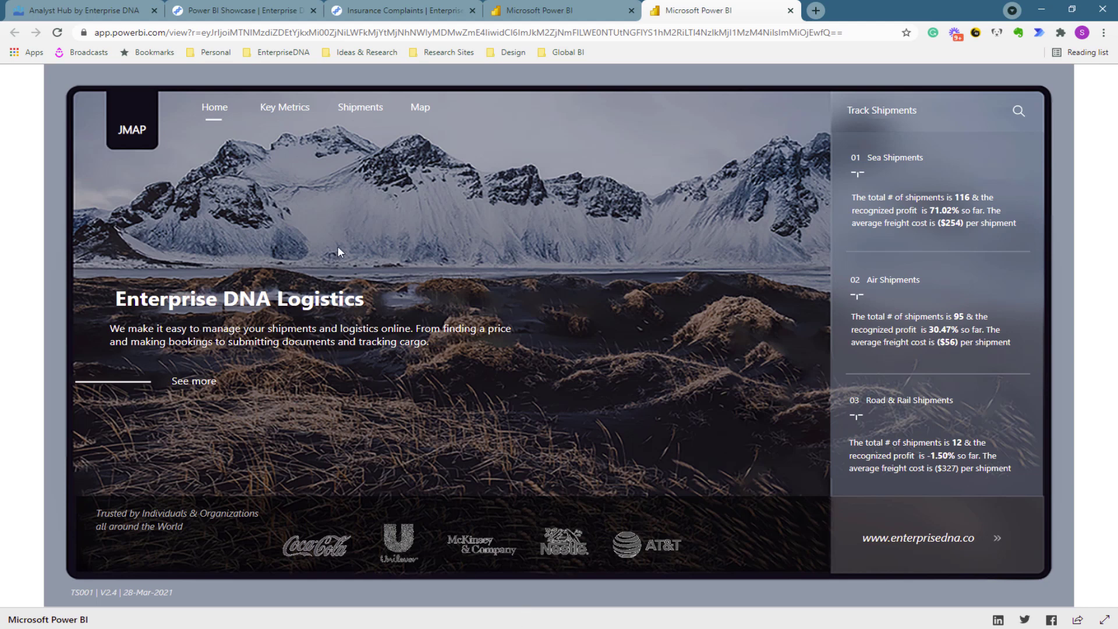
mouse_move(293, 114)
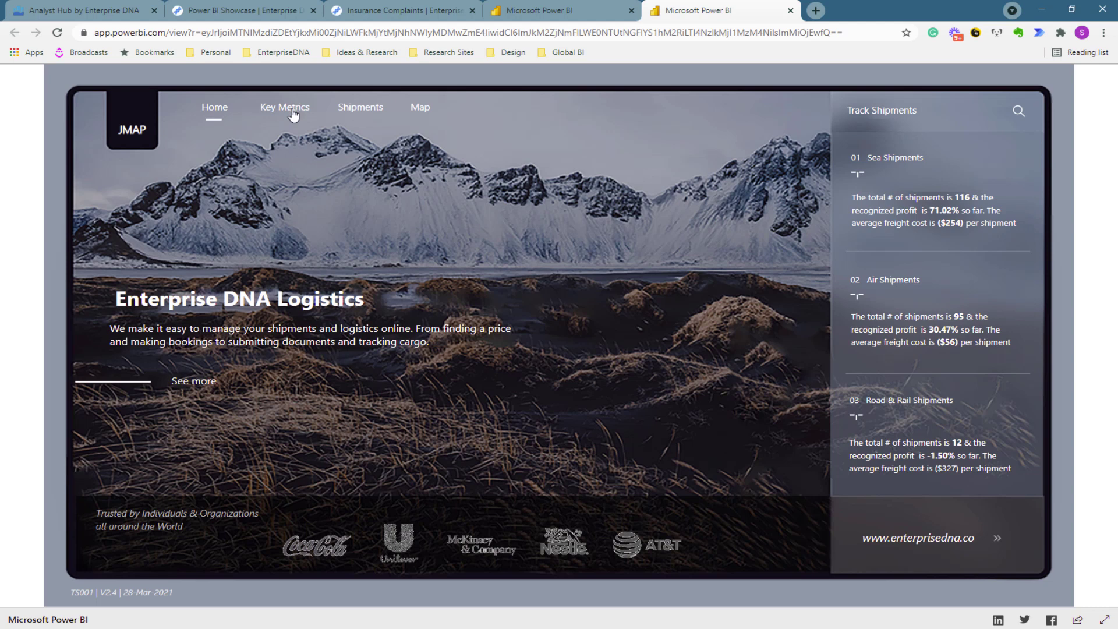
Open the JMAP Key Metrics page and switch the shipment cards to Cost
left_click(284, 107)
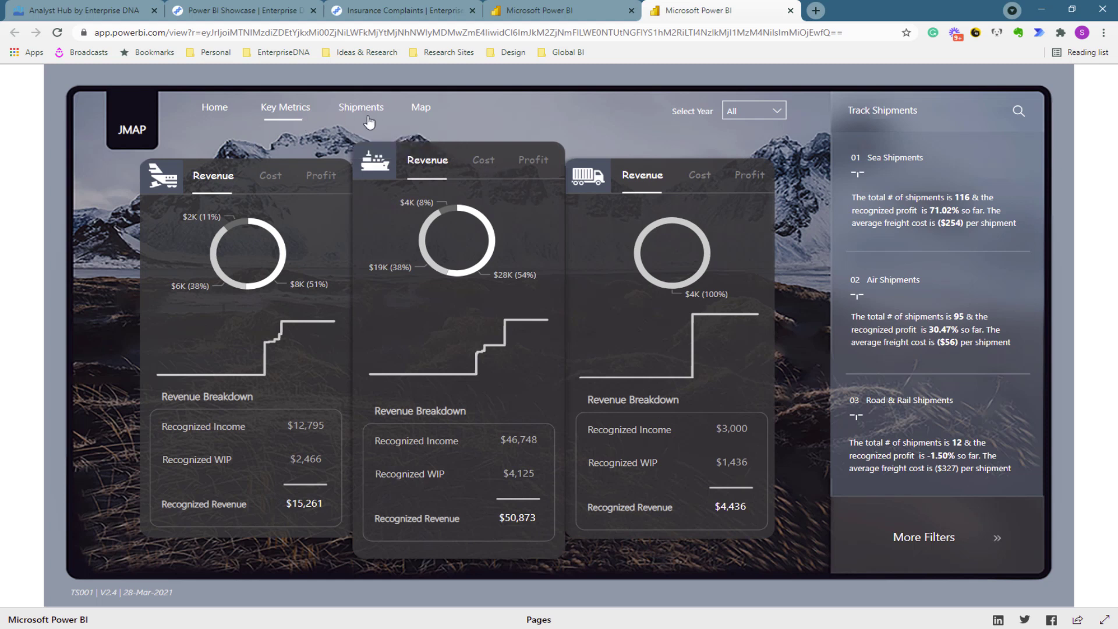
mouse_move(488, 168)
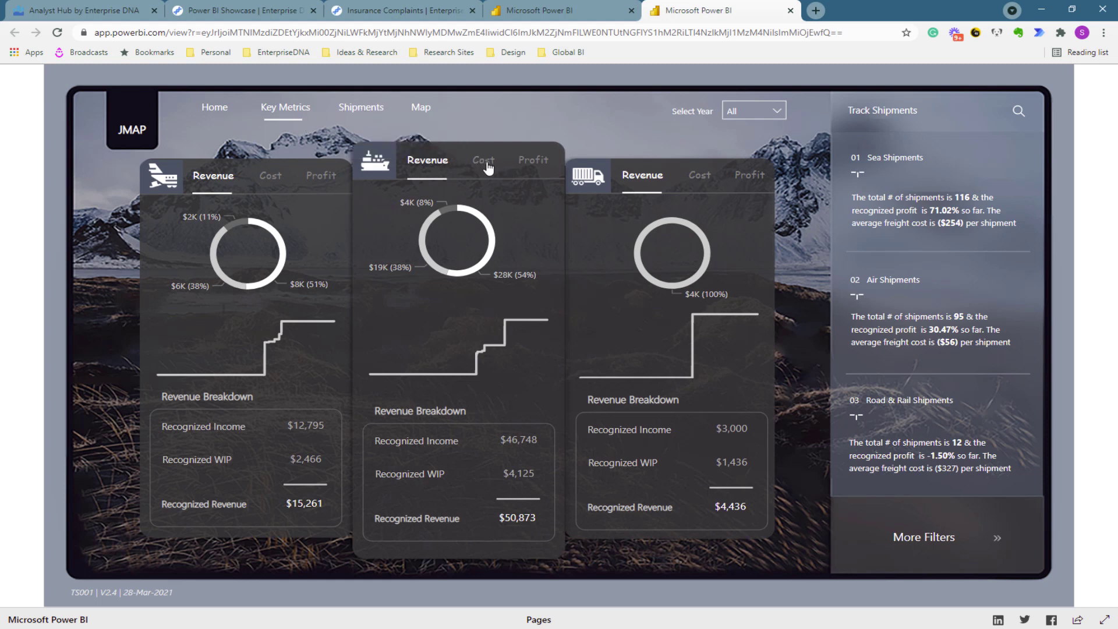
left_click(483, 160)
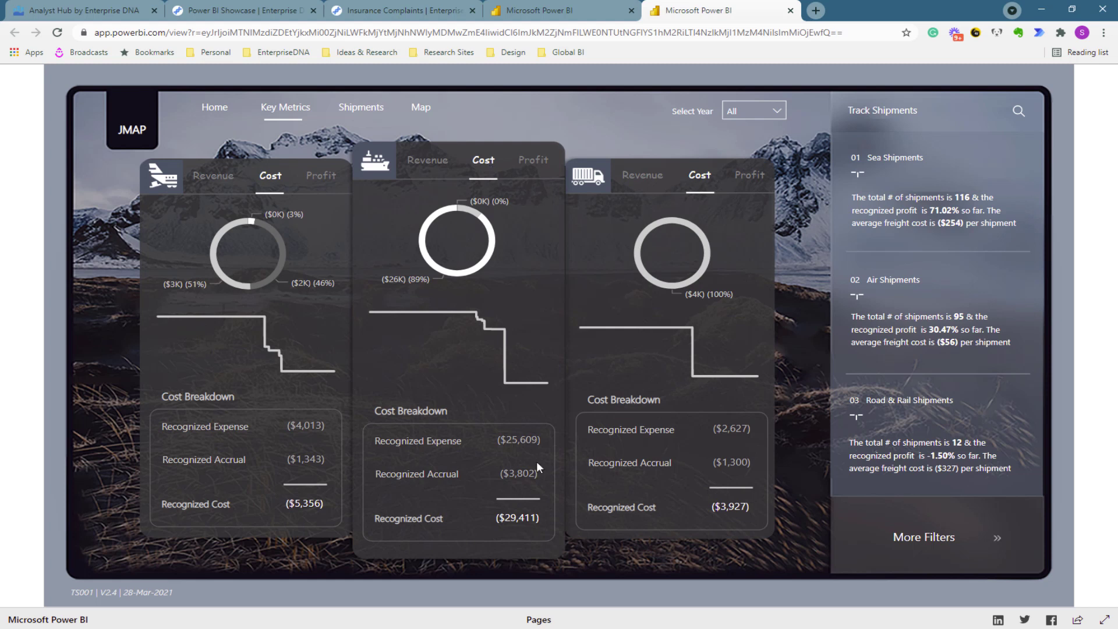
mouse_move(336, 134)
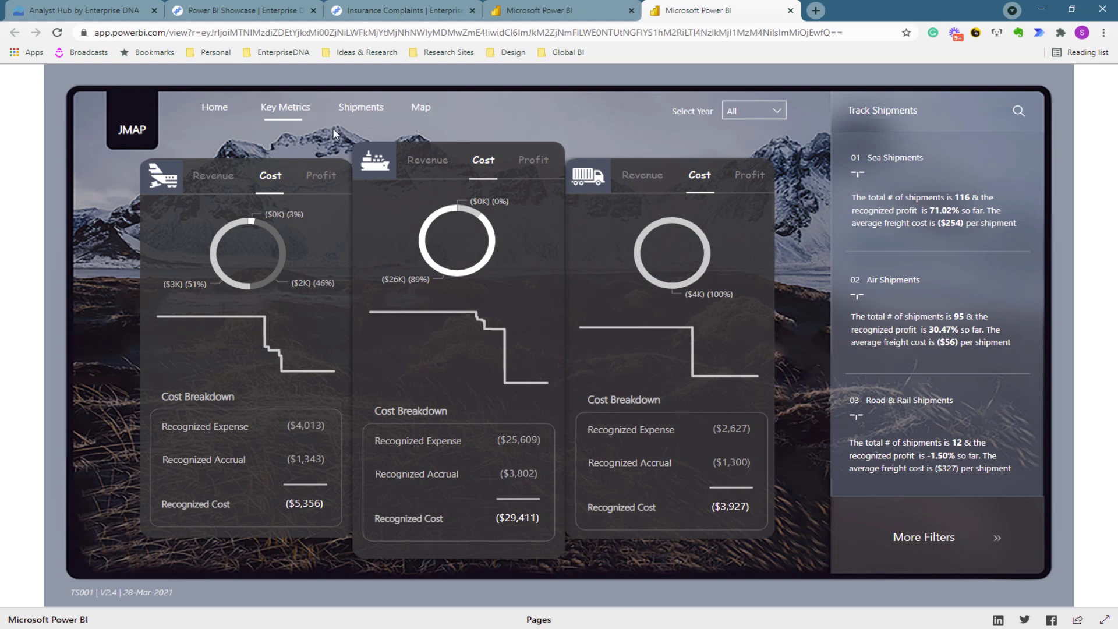
mouse_move(536, 178)
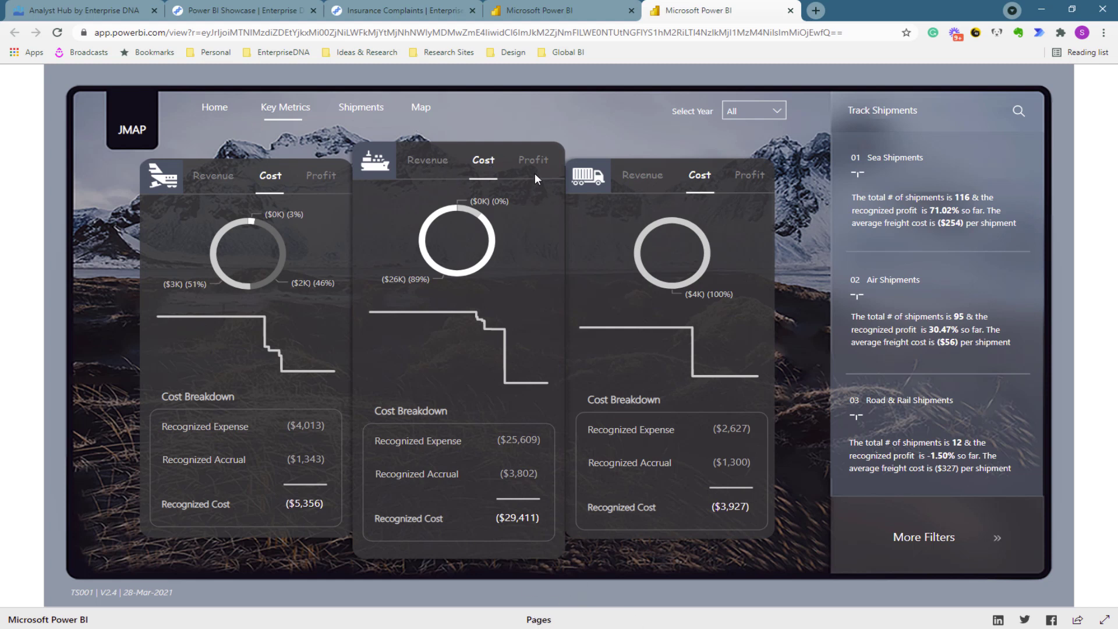
mouse_move(528, 166)
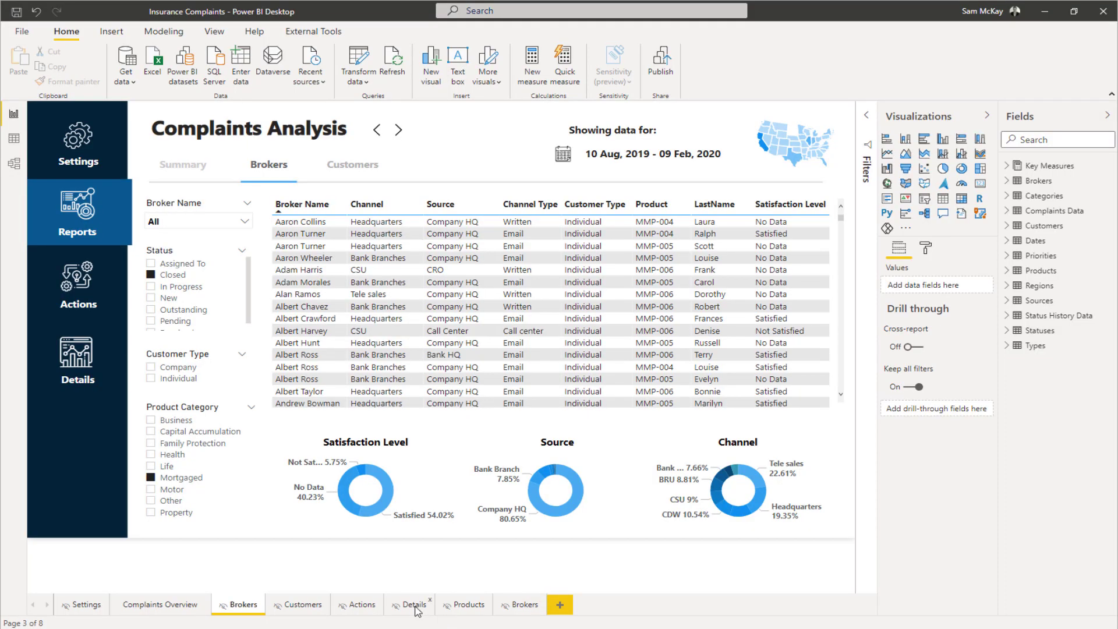
Open the Details page tab and click on its content
left_click(413, 604)
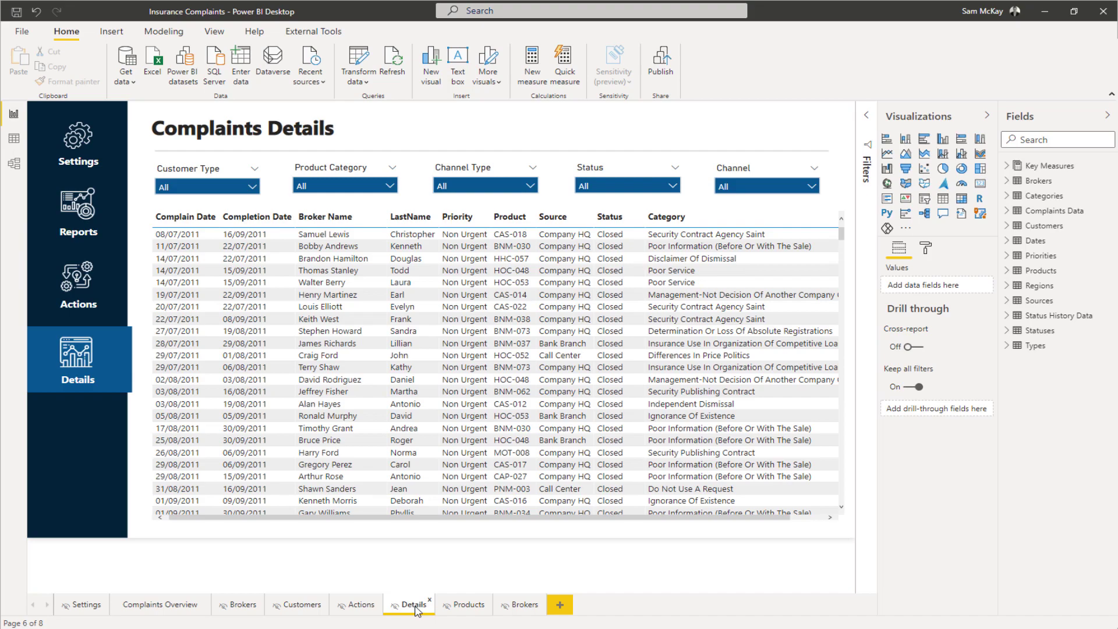
mouse_move(985, 124)
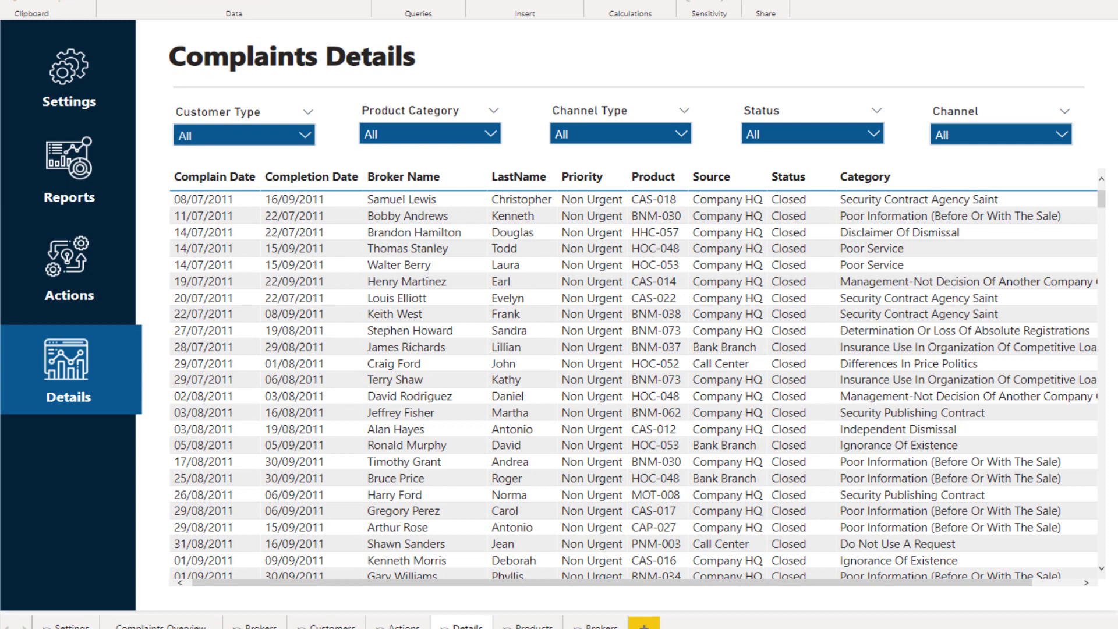
left_click(204, 264)
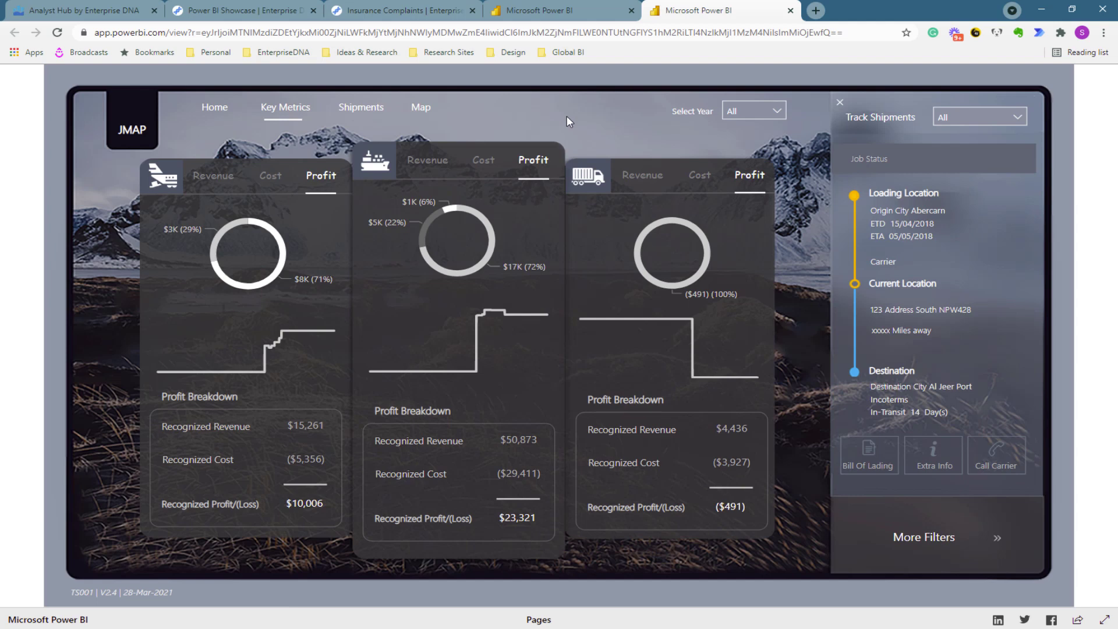
mouse_move(209, 111)
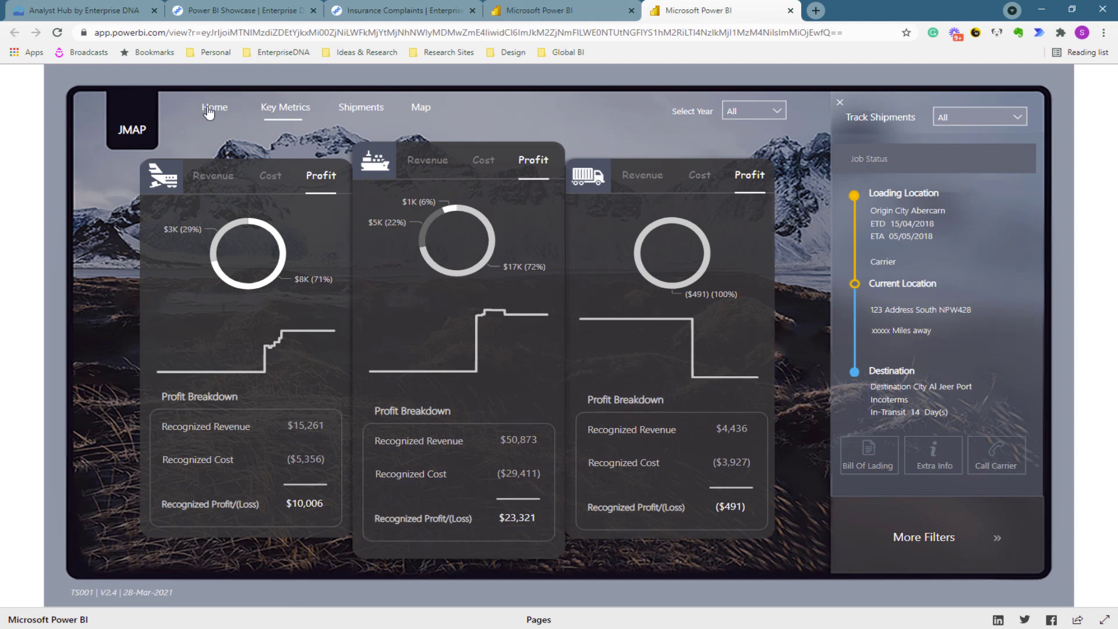
Visit the JMAP Home and Key Metrics pages, show volume figures, then open the Map page
left_click(214, 107)
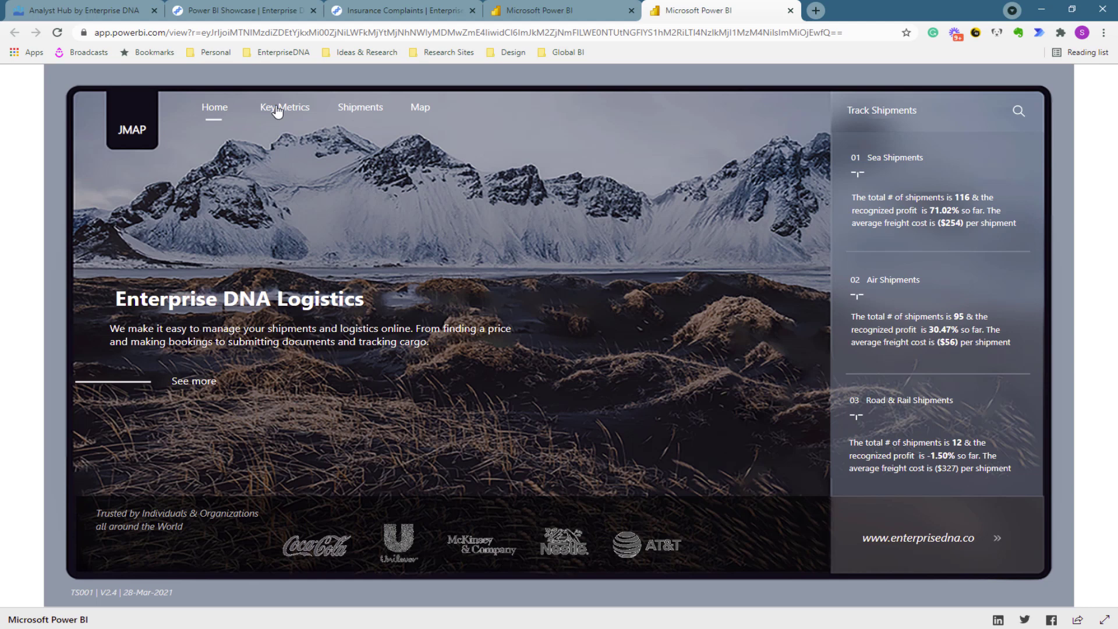
left_click(284, 107)
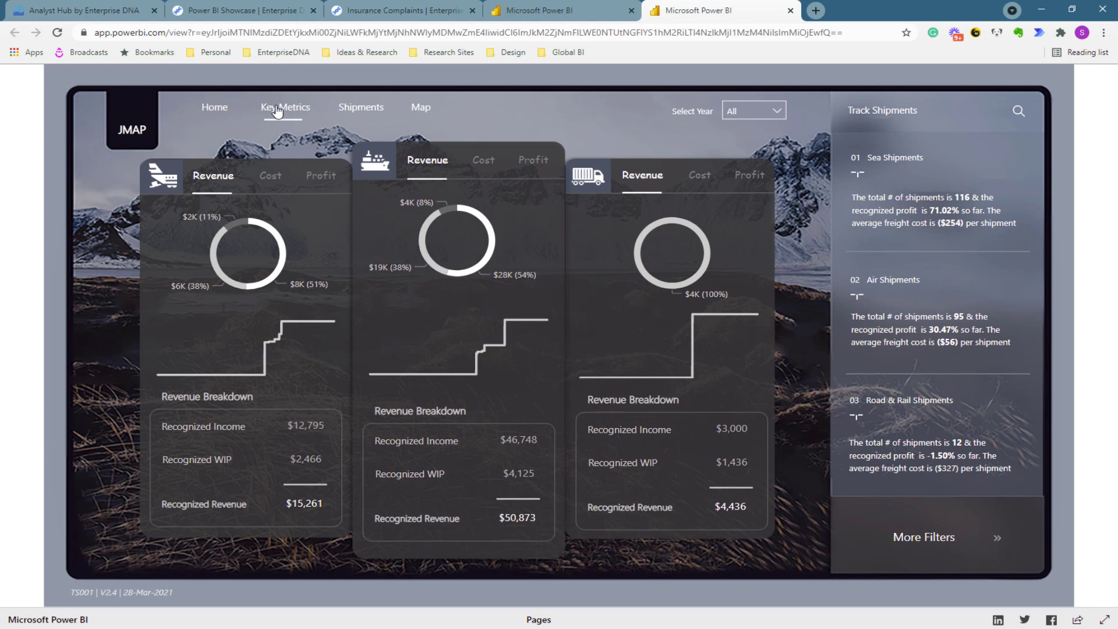
mouse_move(363, 112)
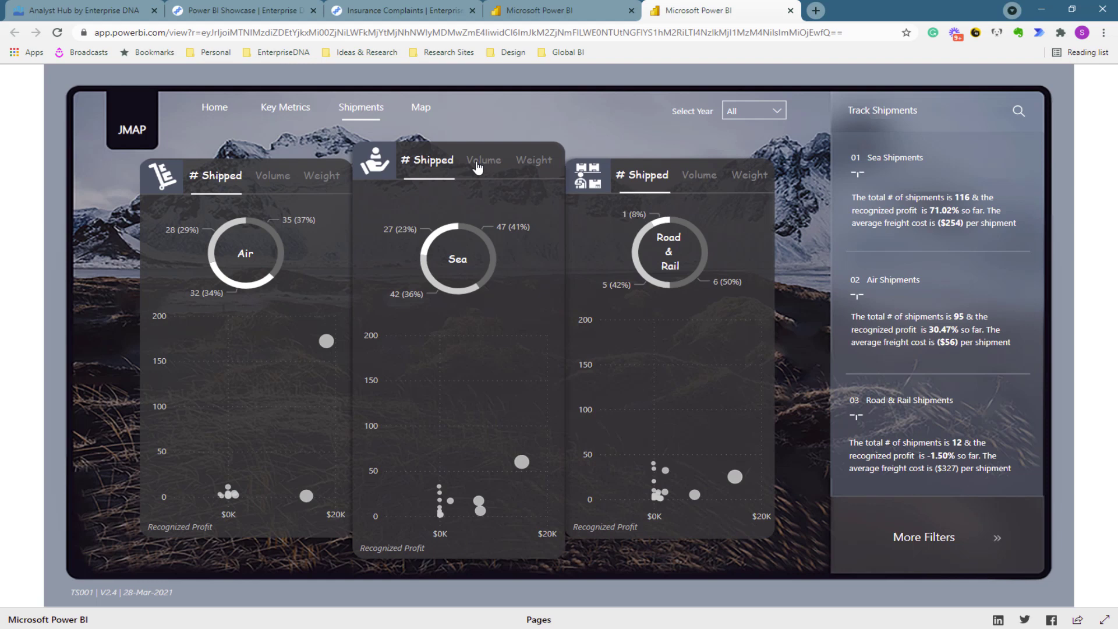
left_click(483, 159)
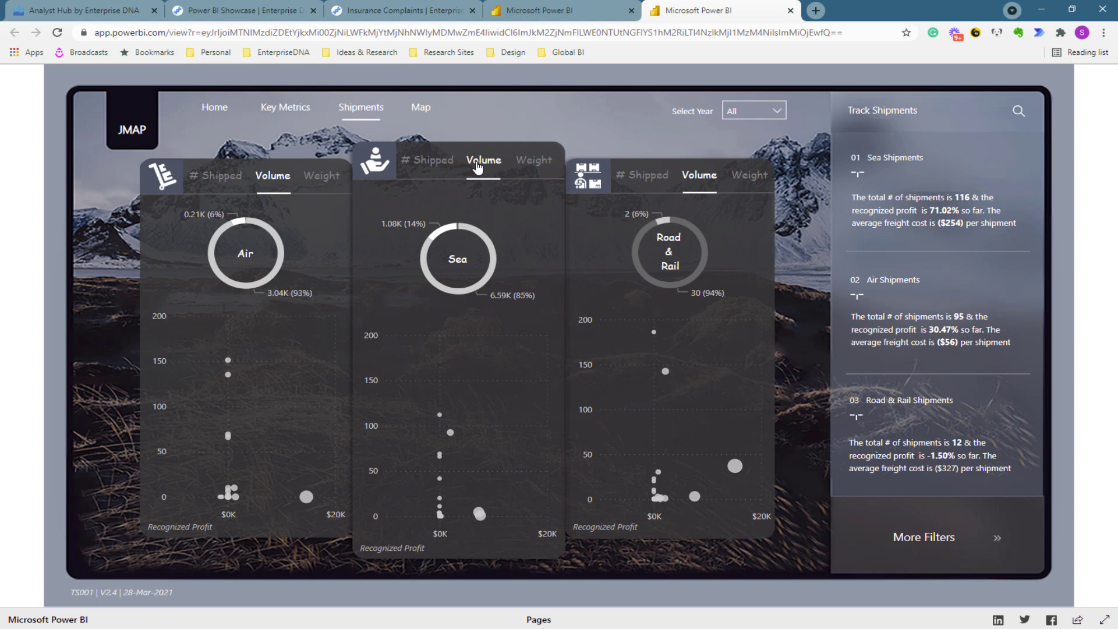
mouse_move(432, 110)
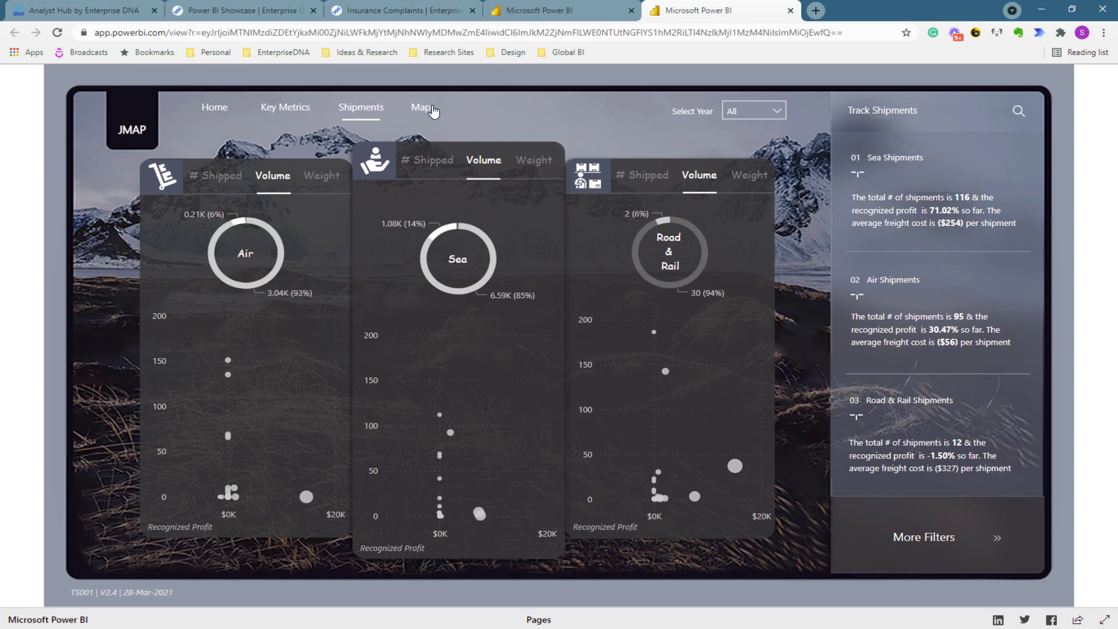
left_click(423, 107)
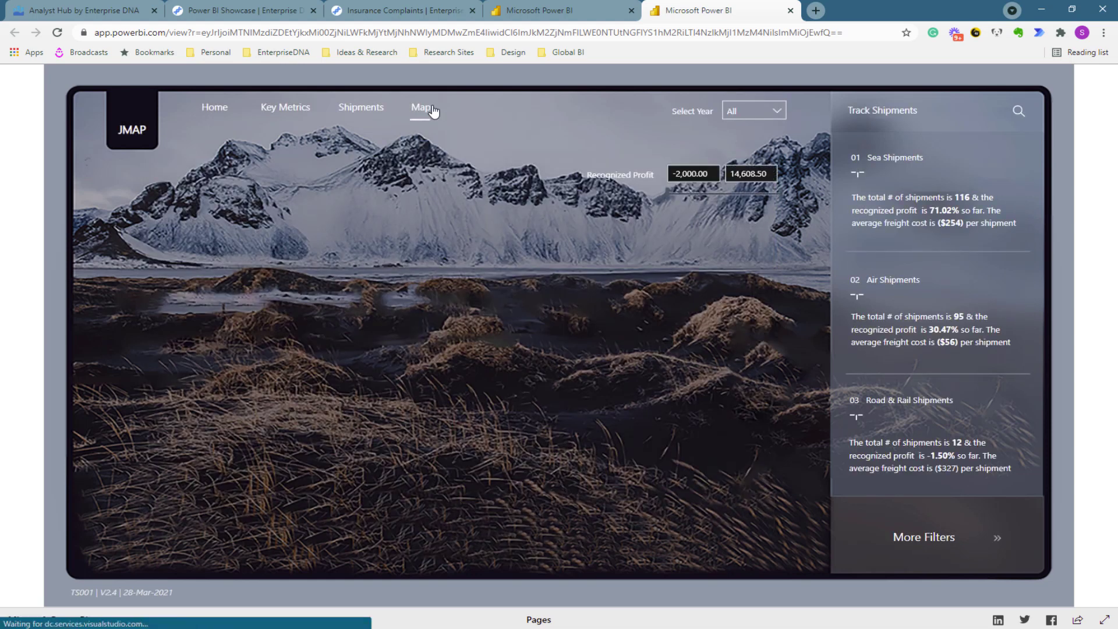
left_click(419, 107)
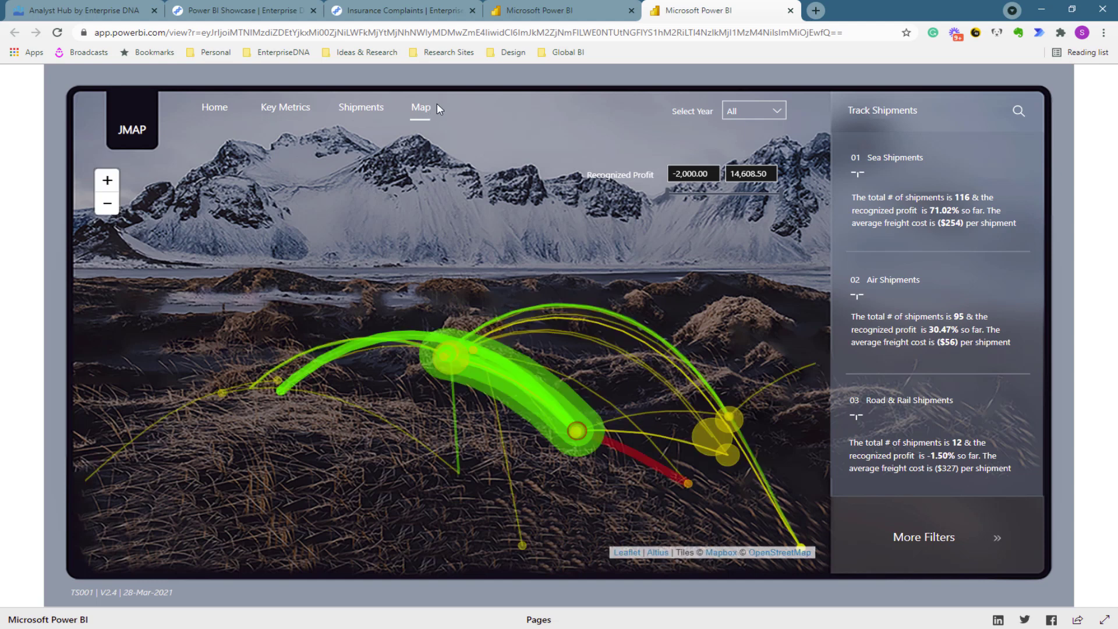